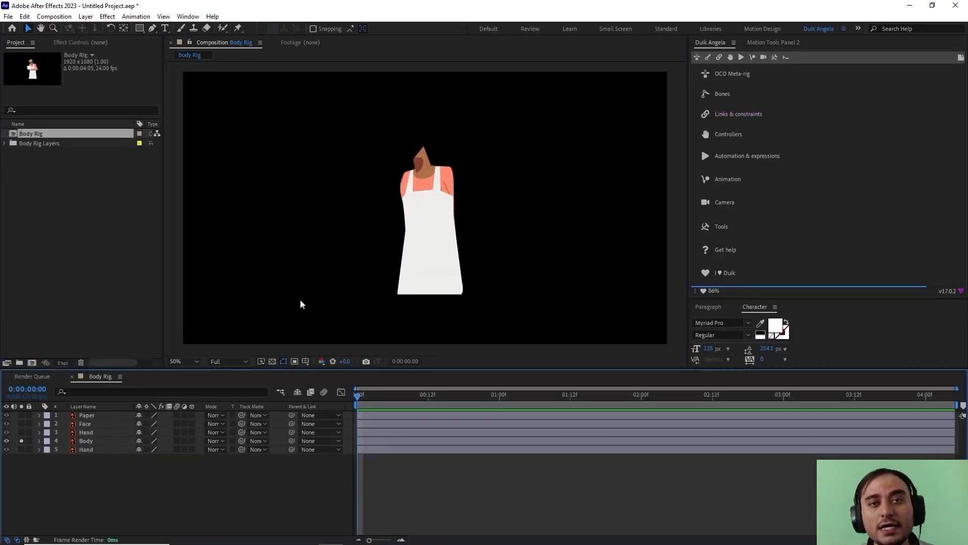
Create the Duik spine bones over the Body layer and select the Torso bone.
{"action": "left_click", "coordinate": [86, 440]}
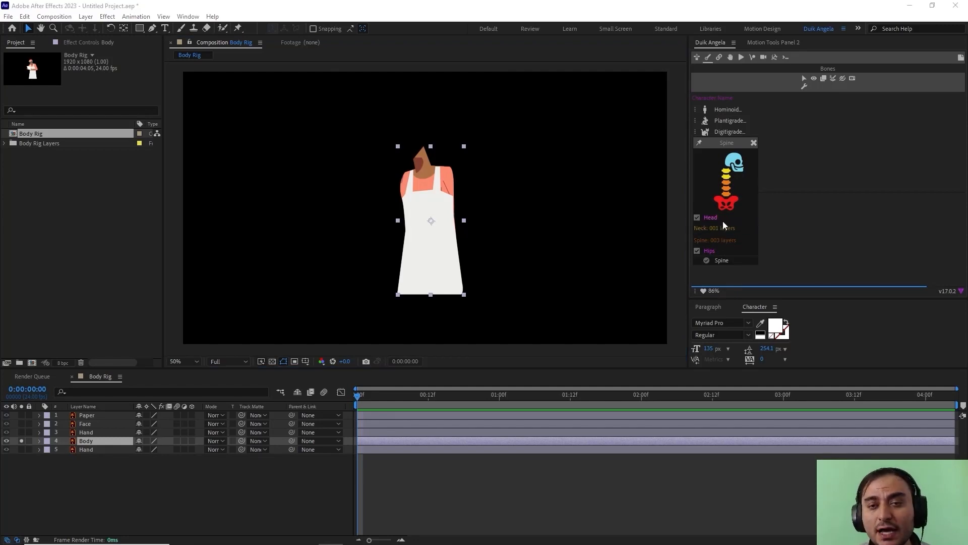
{"action": "left_click", "coordinate": [721, 260]}
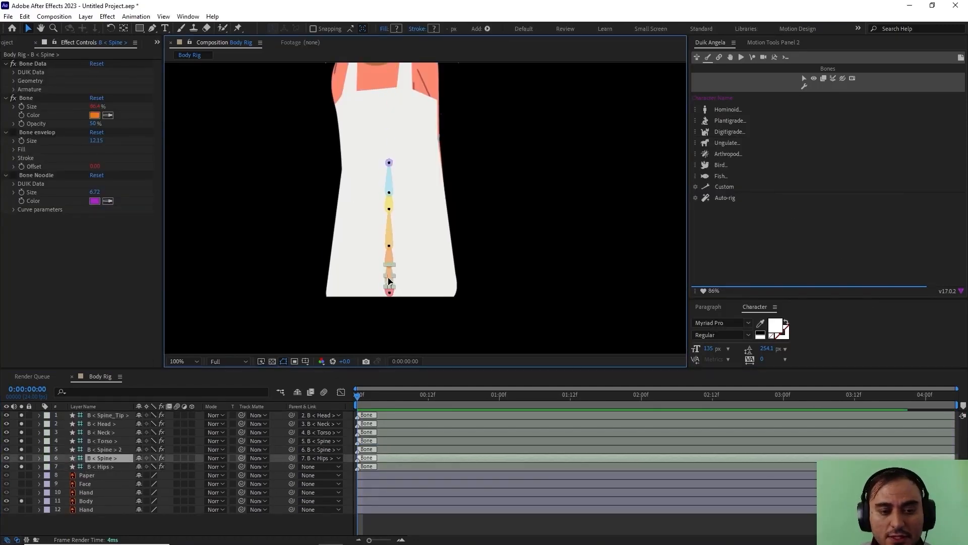
{"action": "left_click", "coordinate": [101, 441]}
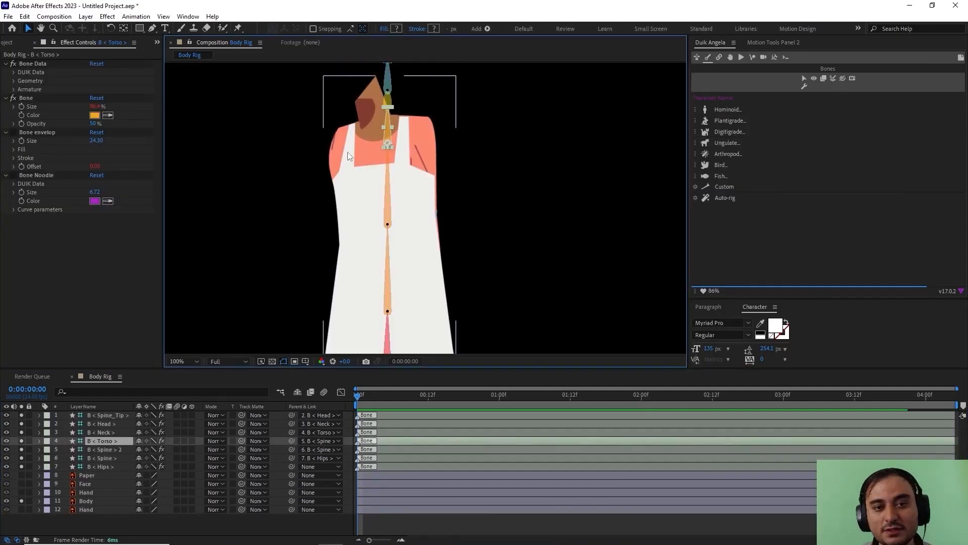
{"action": "left_click", "coordinate": [84, 483]}
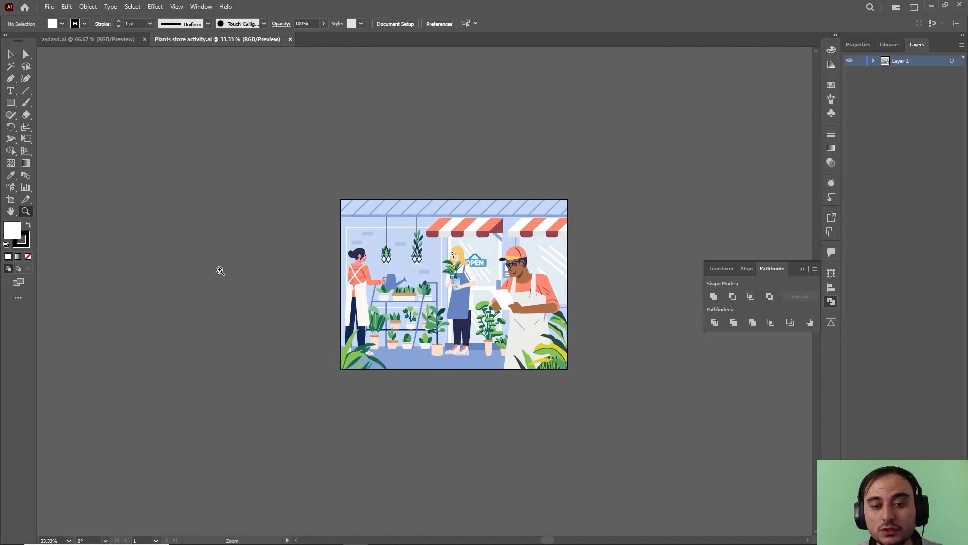
{"action": "mouse_move", "coordinate": [529, 334]}
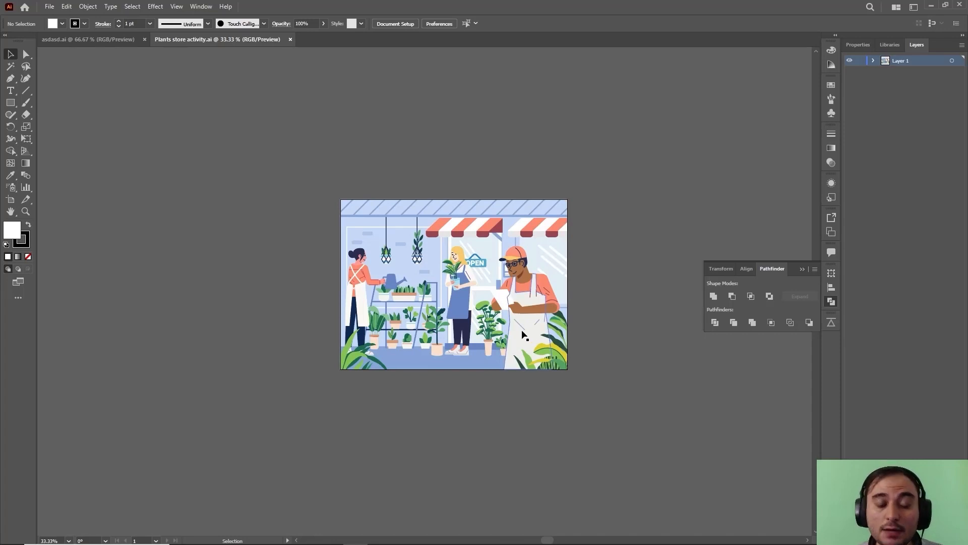
{"action": "mouse_move", "coordinate": [517, 265]}
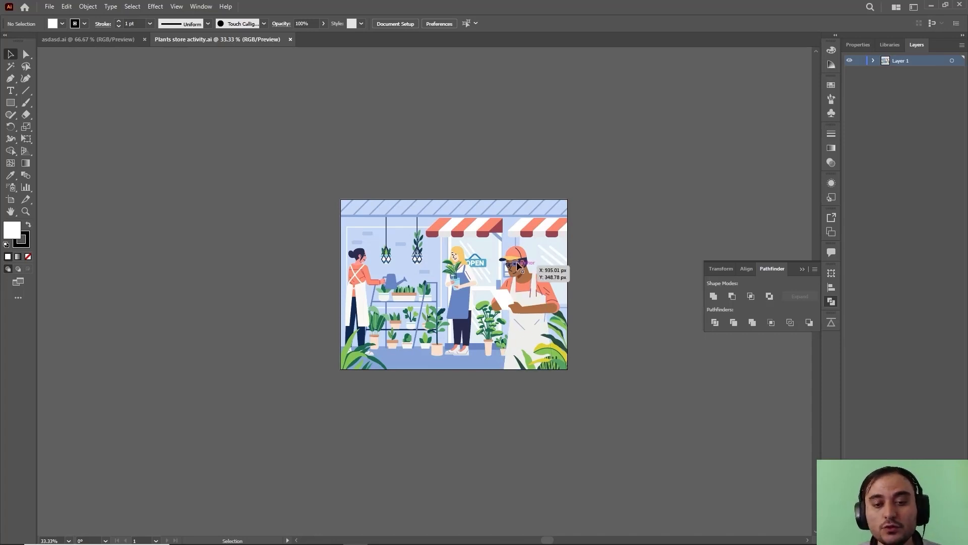
{"action": "mouse_move", "coordinate": [181, 75]}
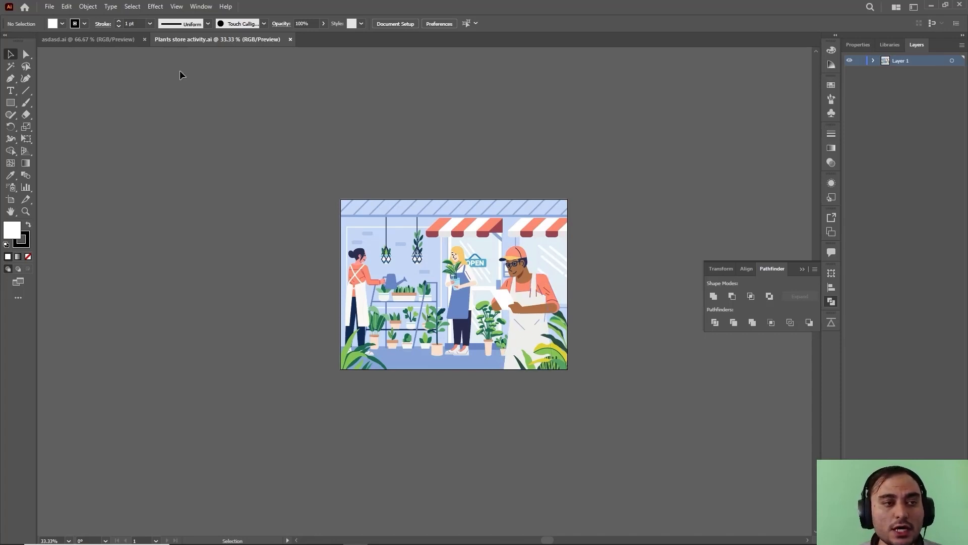
In asdasd.ai, hide the Paper, Face and both Hand layers so only Body shows.
{"action": "left_click", "coordinate": [87, 39]}
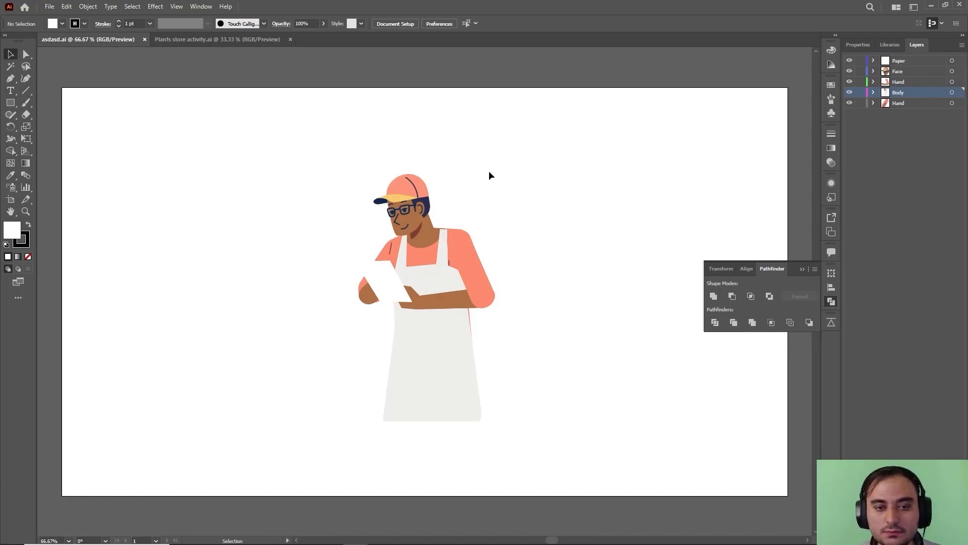
{"action": "left_click", "coordinate": [411, 303]}
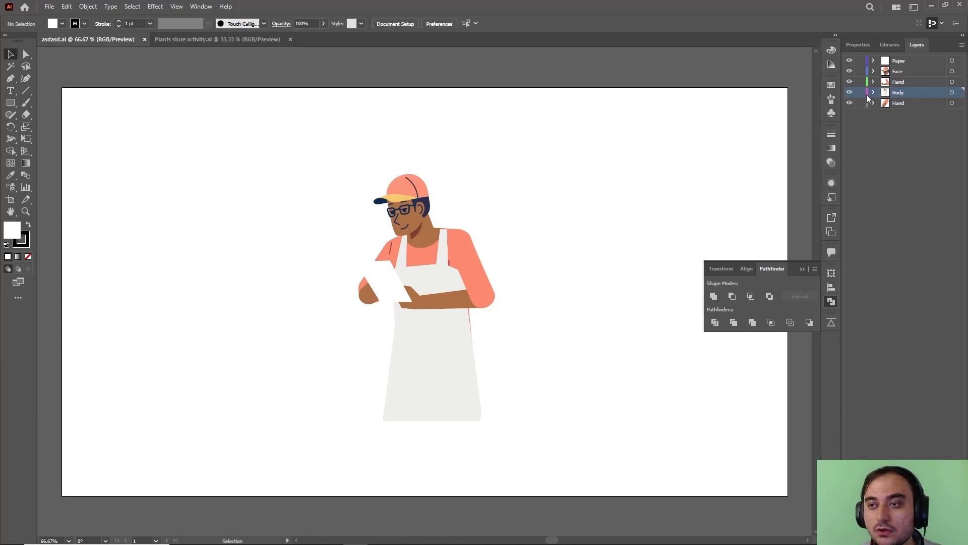
{"action": "mouse_move", "coordinate": [849, 103]}
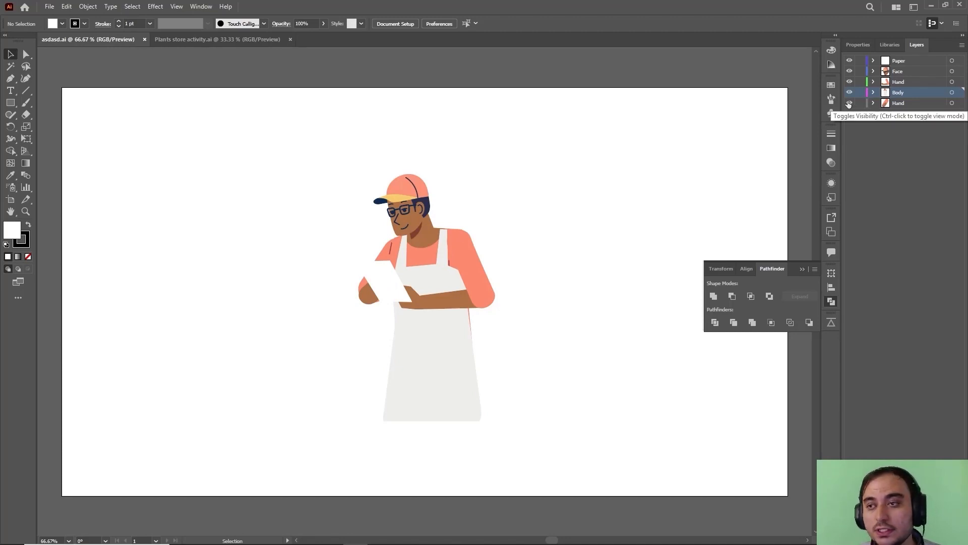
{"action": "left_click", "coordinate": [848, 80]}
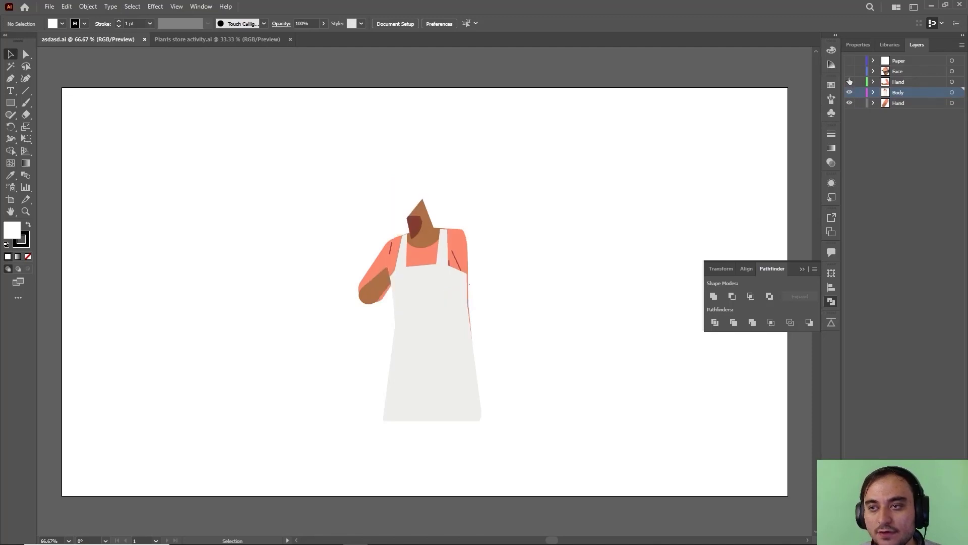
{"action": "left_click", "coordinate": [850, 82]}
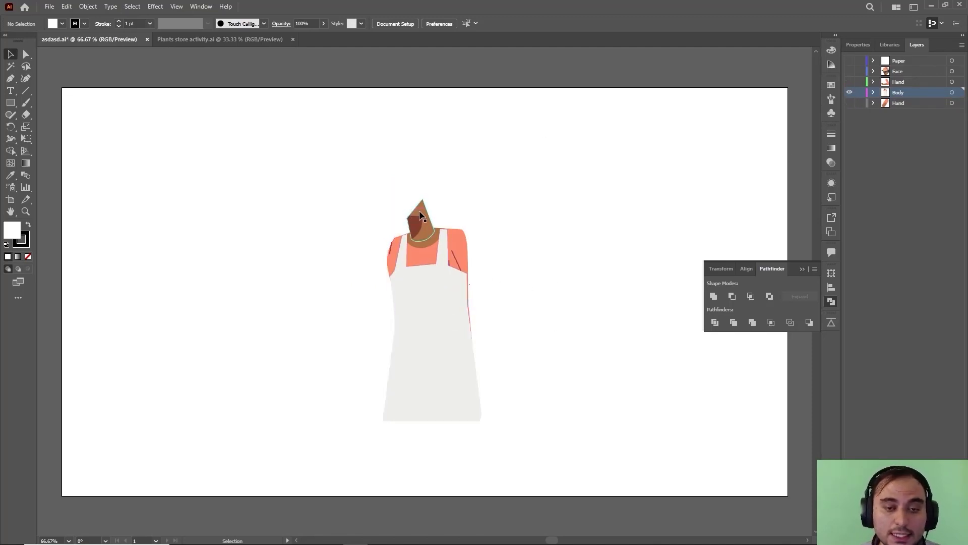
{"action": "left_click", "coordinate": [411, 348]}
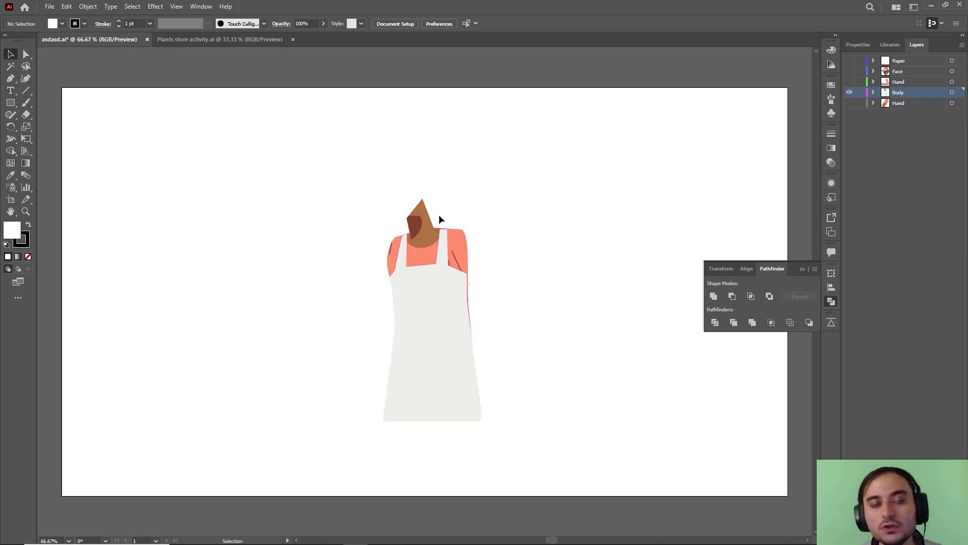
{"action": "mouse_move", "coordinate": [846, 128]}
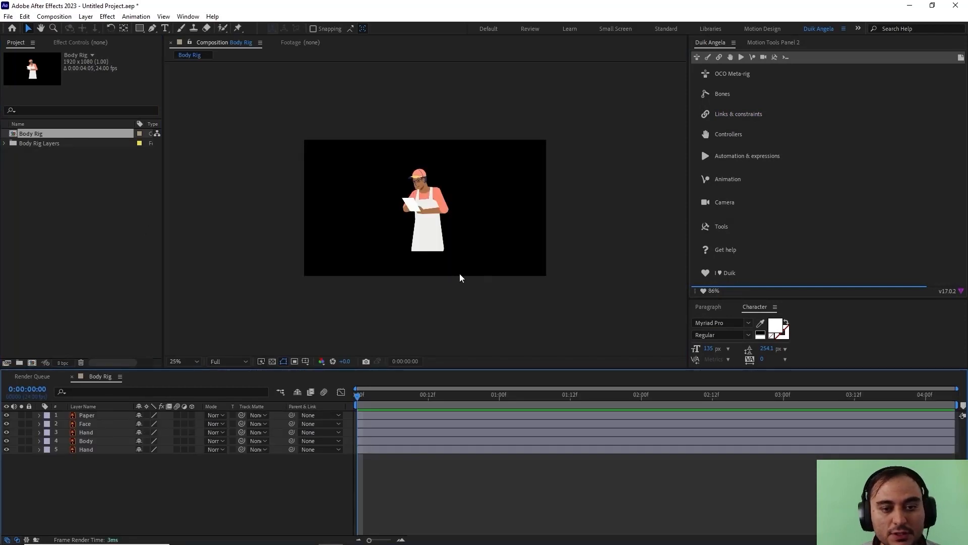
Zoom the viewer to 50% and hide Paper, Face and both Hand layers in the timeline.
{"action": "left_click", "coordinate": [182, 361]}
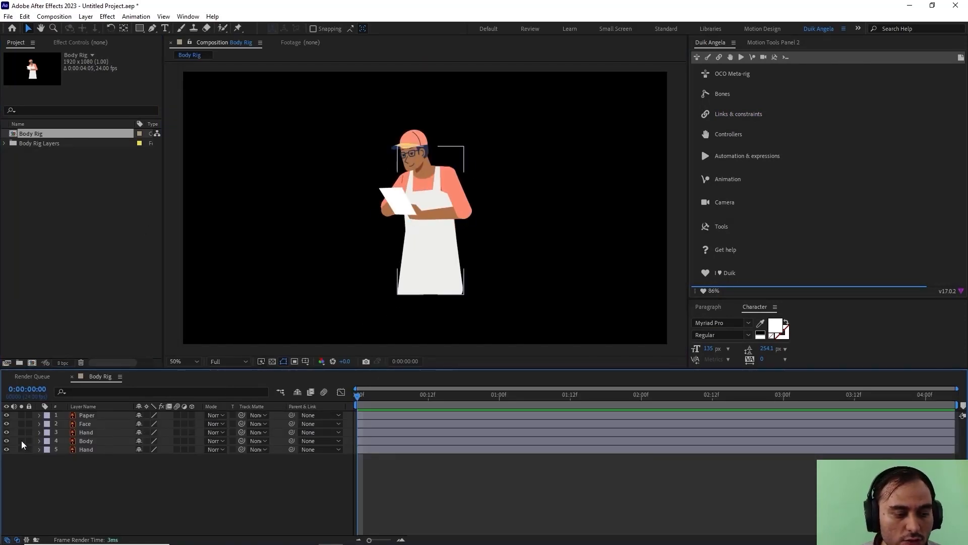
{"action": "left_click", "coordinate": [7, 441]}
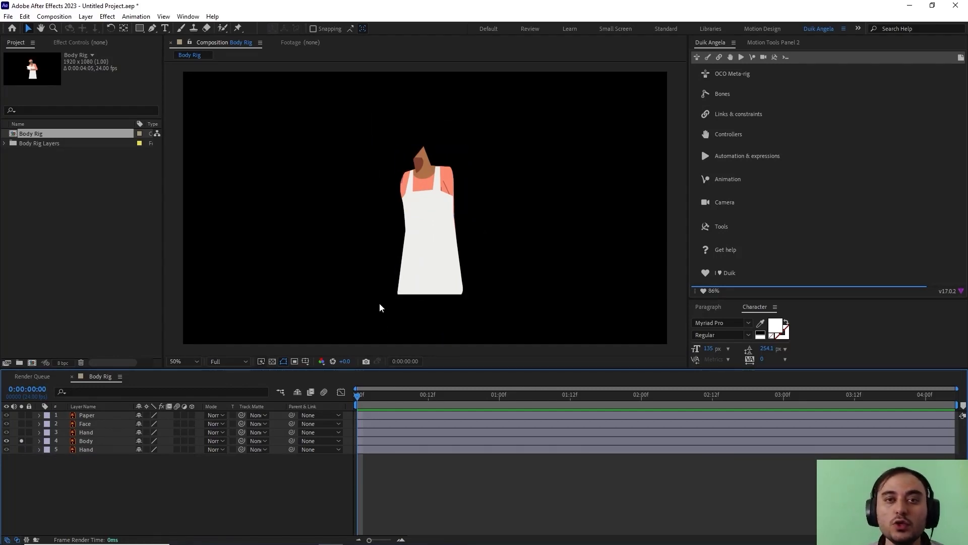
{"action": "mouse_move", "coordinate": [303, 304]}
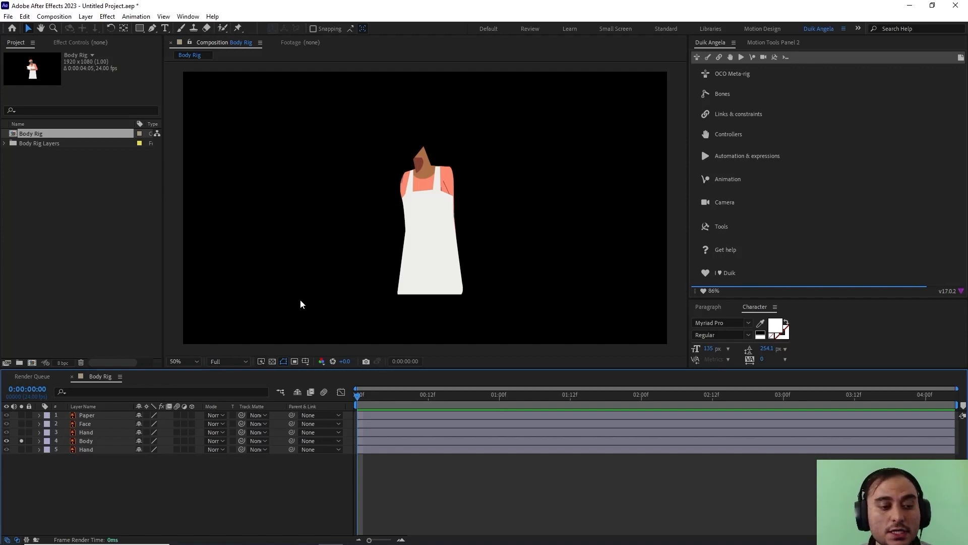
{"action": "mouse_move", "coordinate": [92, 454]}
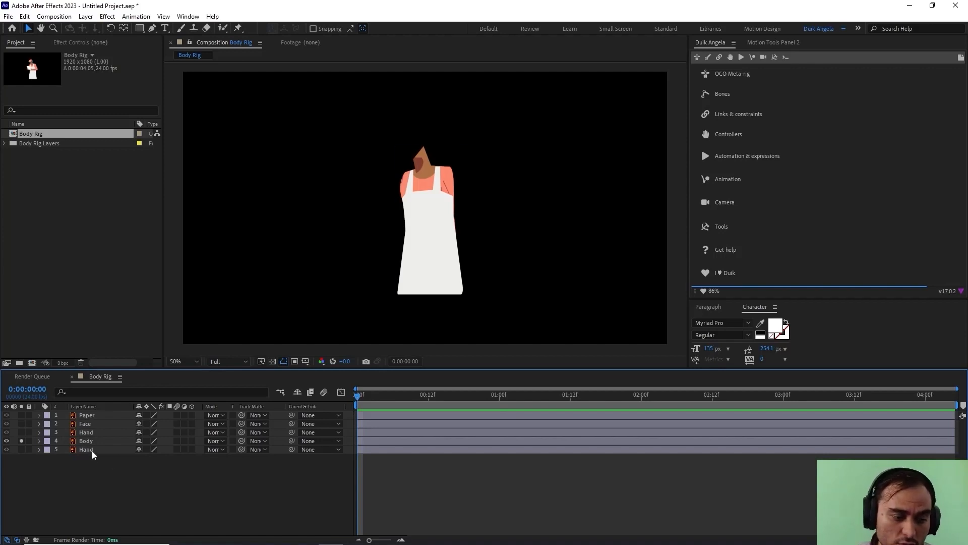
Configure the Duik Spine creator with Head, 1 neck layer, 3 spine layers and Hips.
{"action": "left_click", "coordinate": [86, 441]}
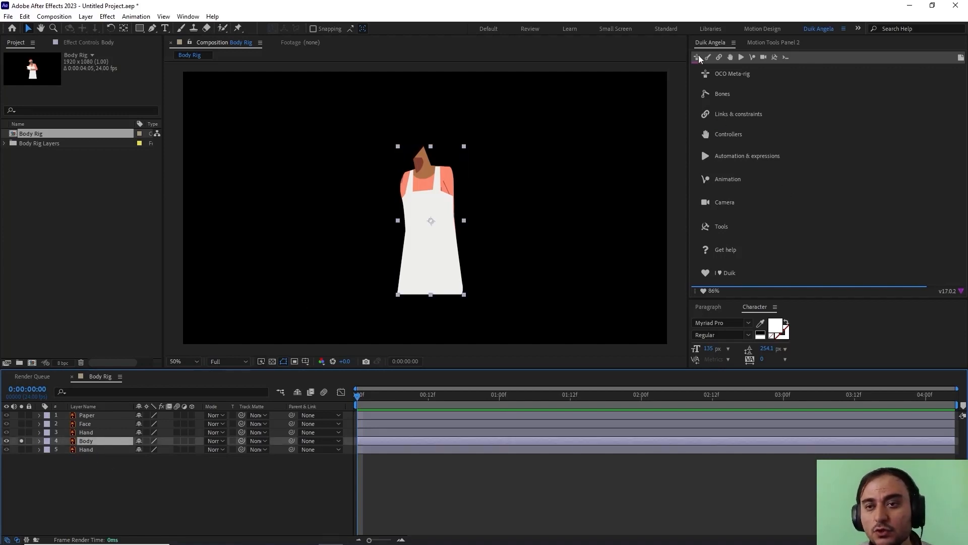
{"action": "mouse_move", "coordinate": [708, 56]}
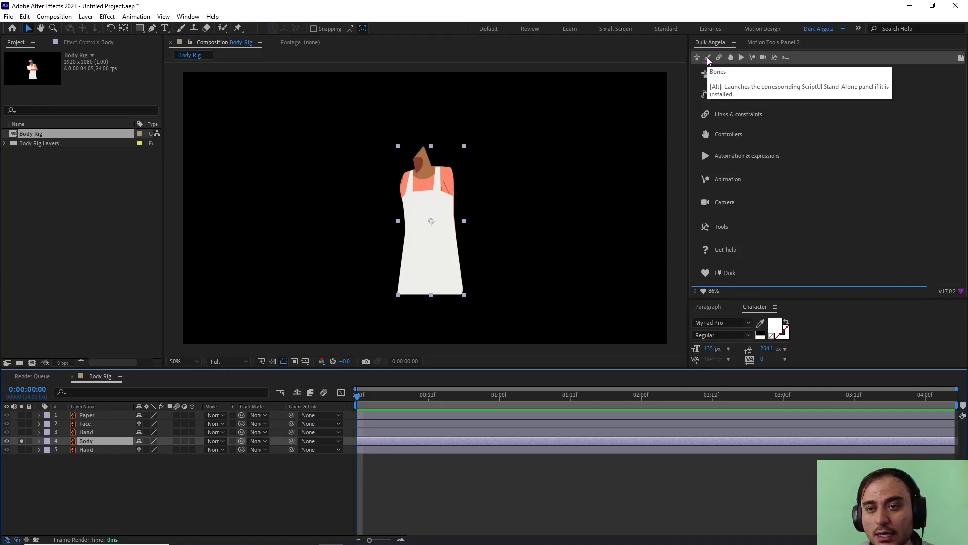
{"action": "left_click", "coordinate": [709, 57]}
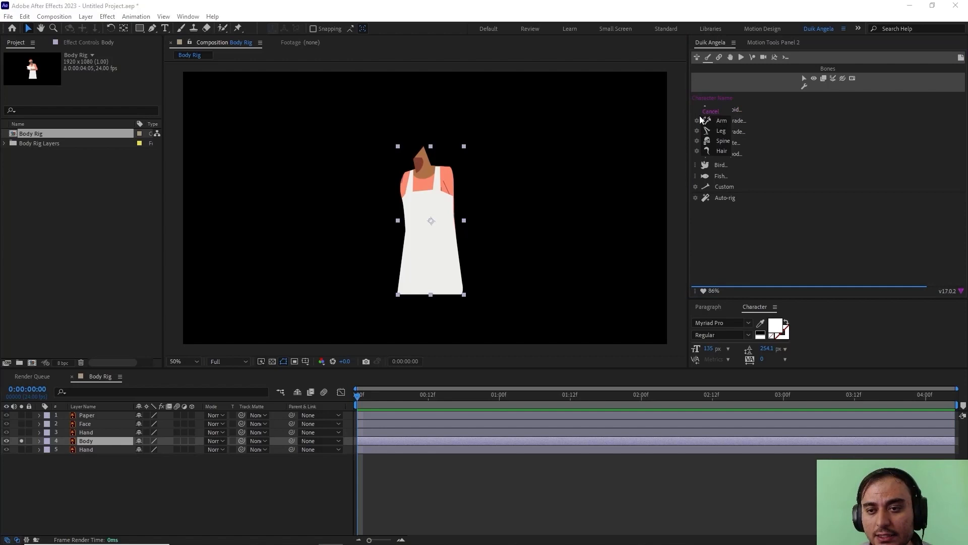
{"action": "left_click", "coordinate": [723, 140]}
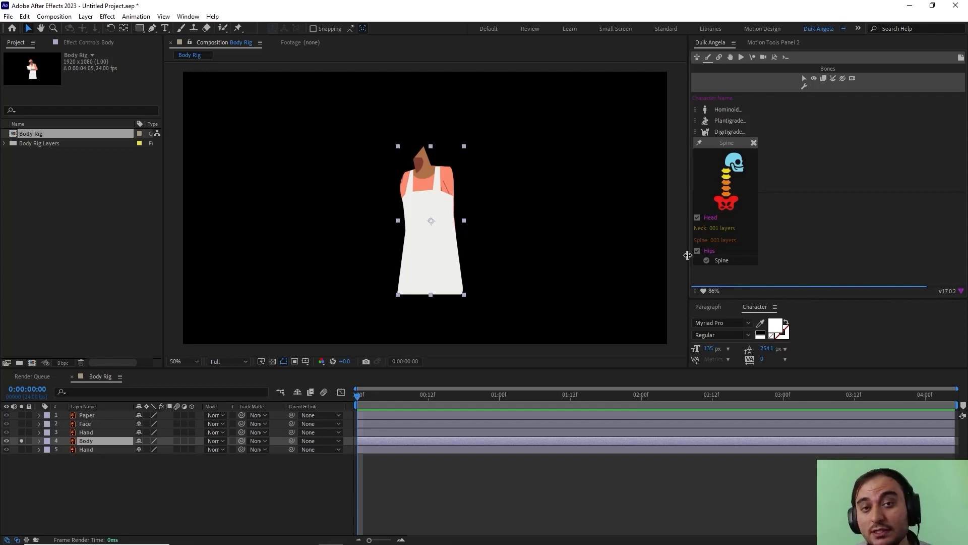
{"action": "mouse_move", "coordinate": [754, 172]}
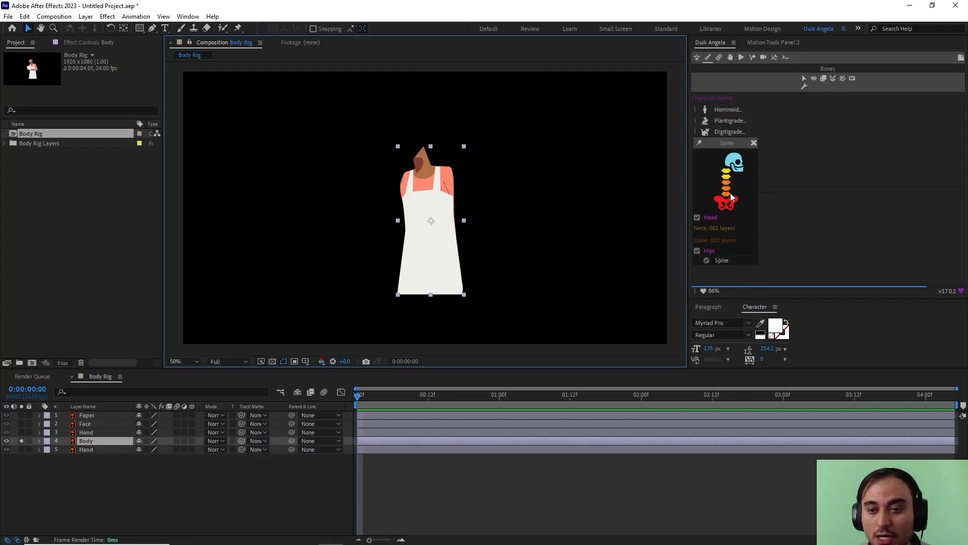
{"action": "mouse_move", "coordinate": [707, 255]}
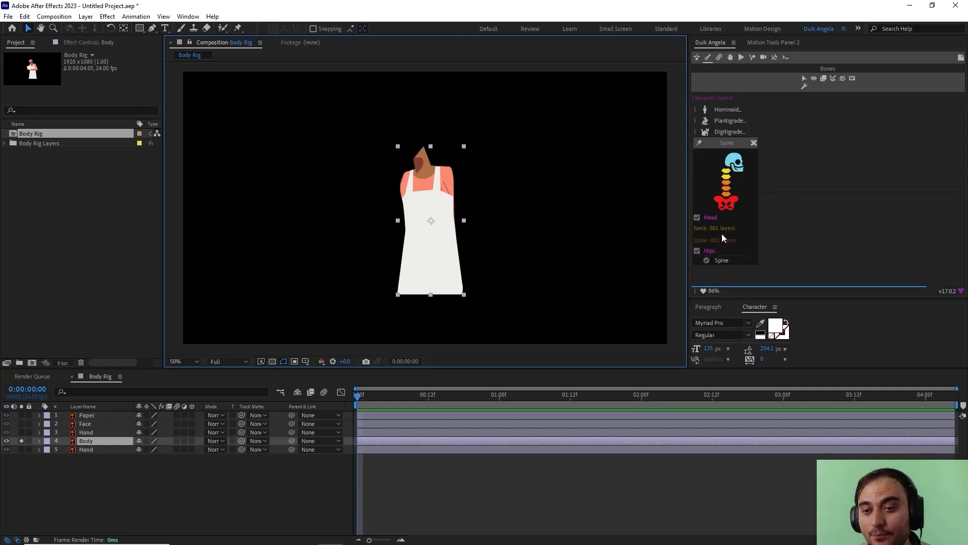
{"action": "double_click", "coordinate": [714, 228]}
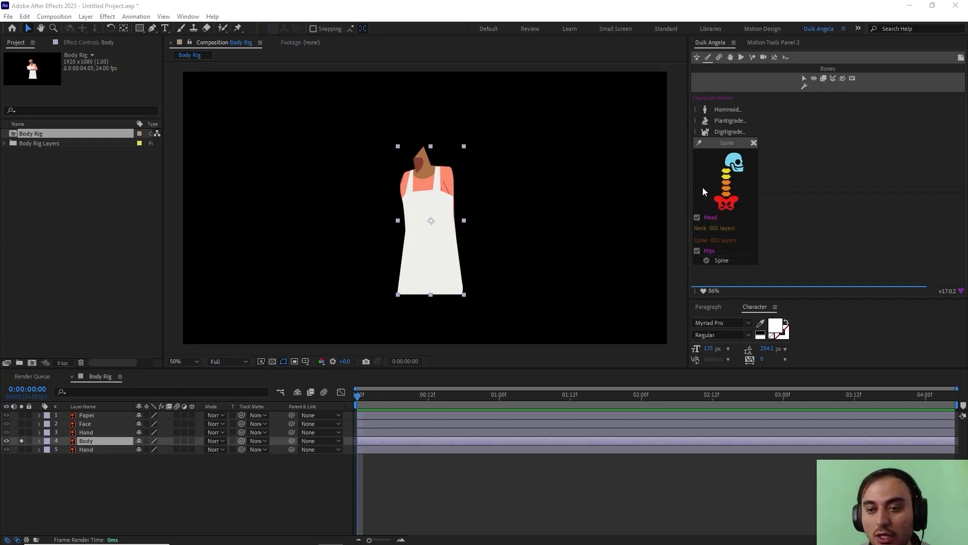
{"action": "mouse_move", "coordinate": [724, 225]}
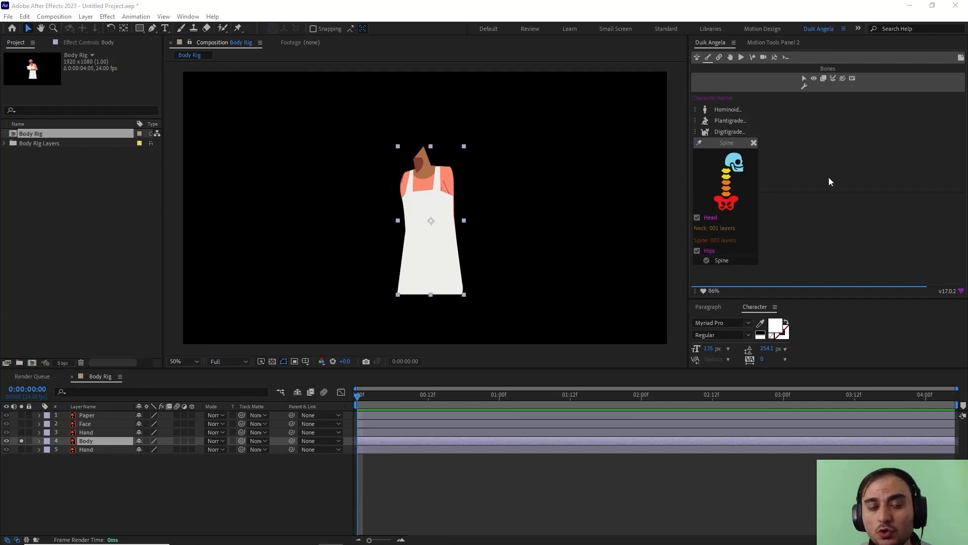
{"action": "mouse_move", "coordinate": [763, 236]}
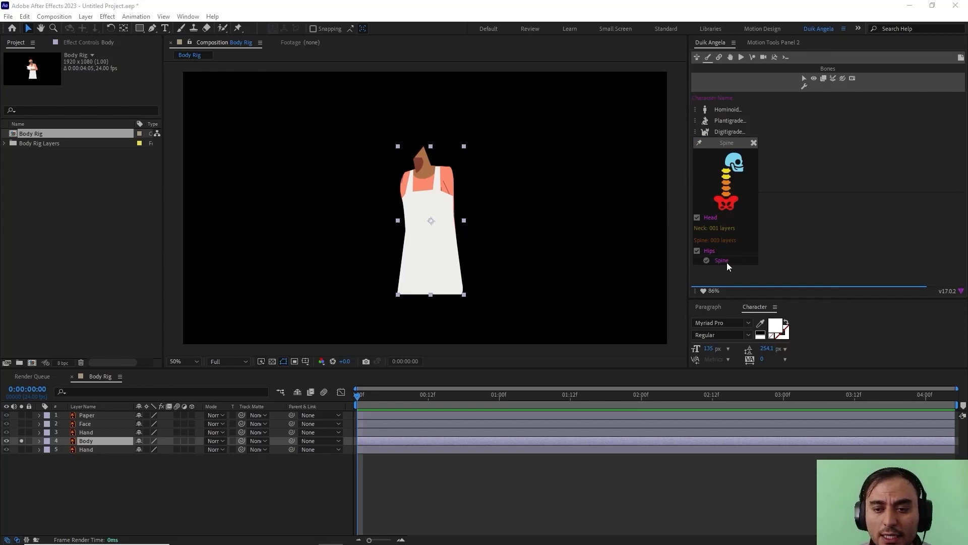
Create the spine and place the Hips and lower Spine bones along the apron.
{"action": "left_click", "coordinate": [721, 261]}
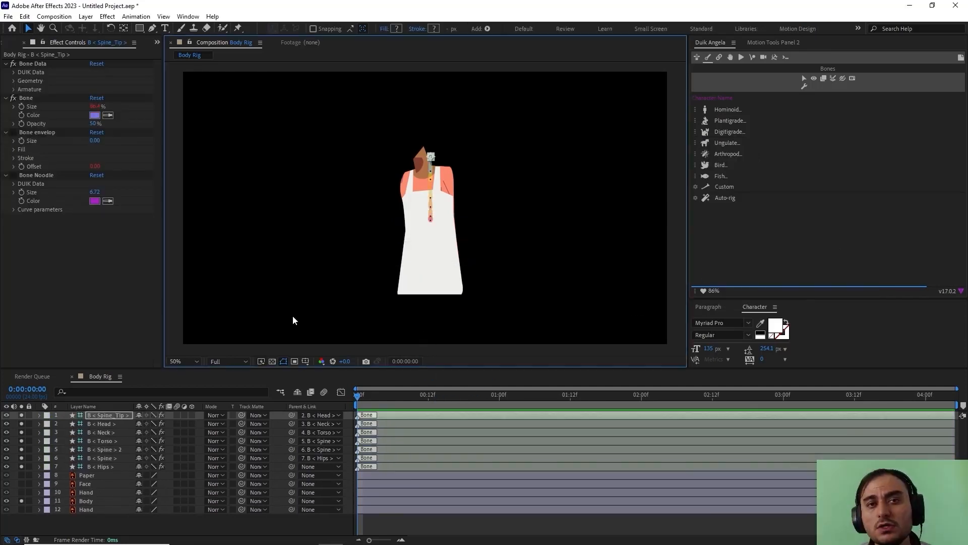
{"action": "mouse_move", "coordinate": [286, 318]}
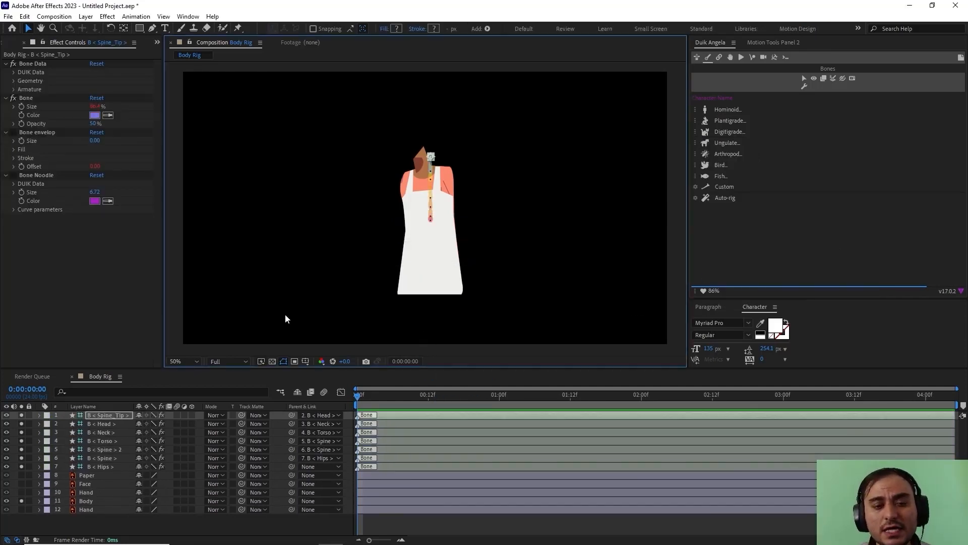
{"action": "left_click", "coordinate": [428, 179]}
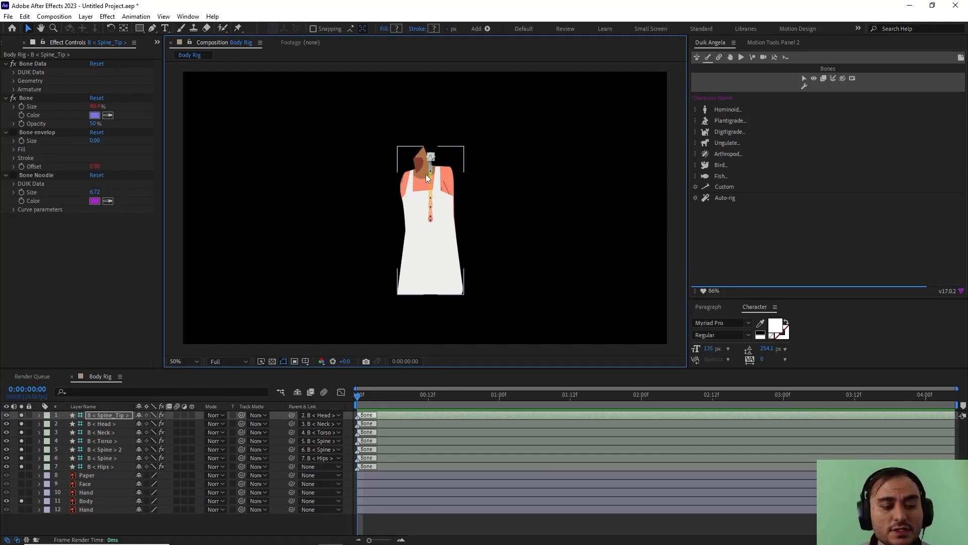
{"action": "mouse_move", "coordinate": [421, 182]}
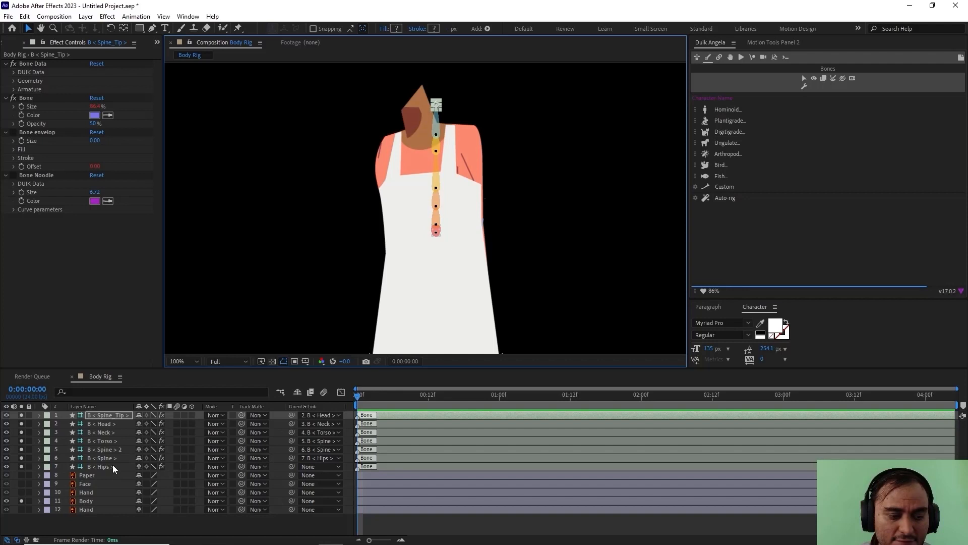
{"action": "left_click", "coordinate": [101, 466]}
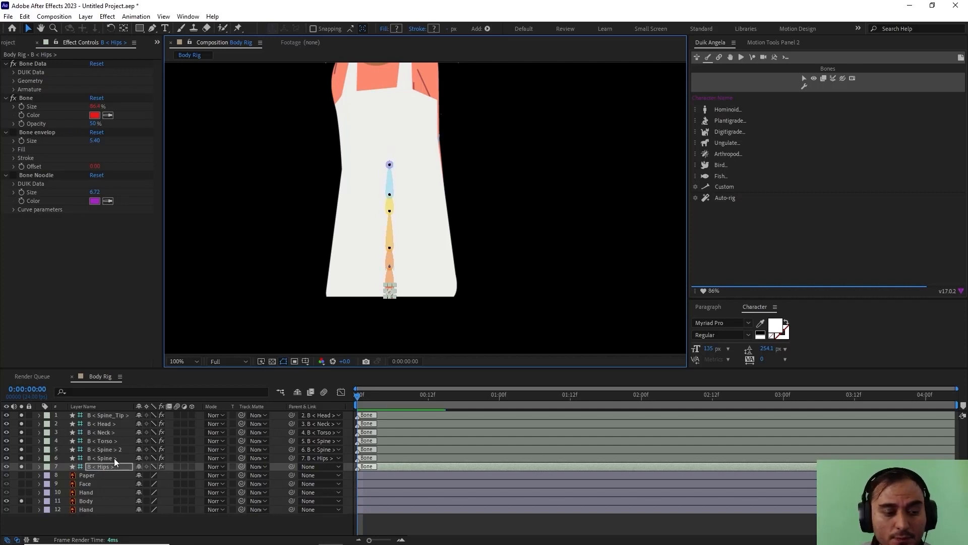
{"action": "left_click", "coordinate": [102, 458]}
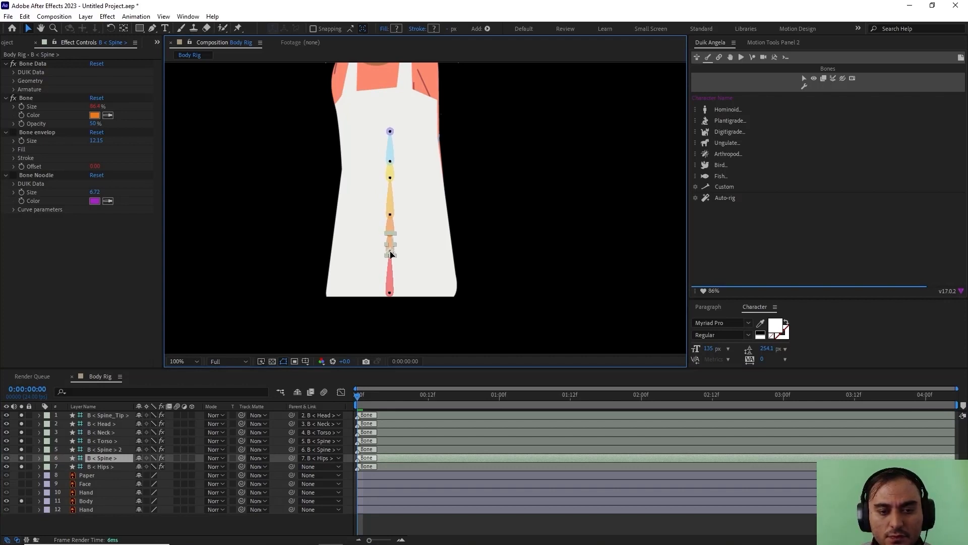
{"action": "left_click", "coordinate": [104, 449]}
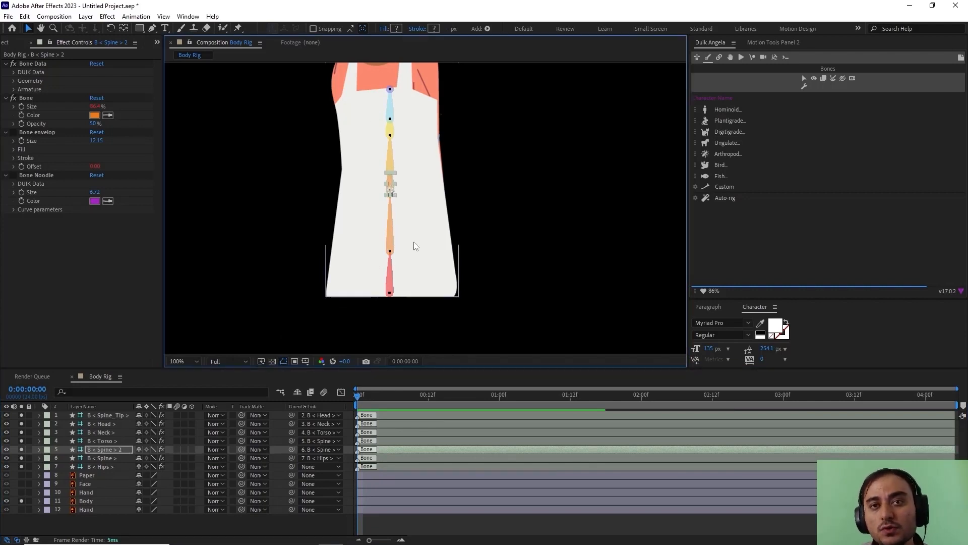
{"action": "left_click", "coordinate": [180, 362]}
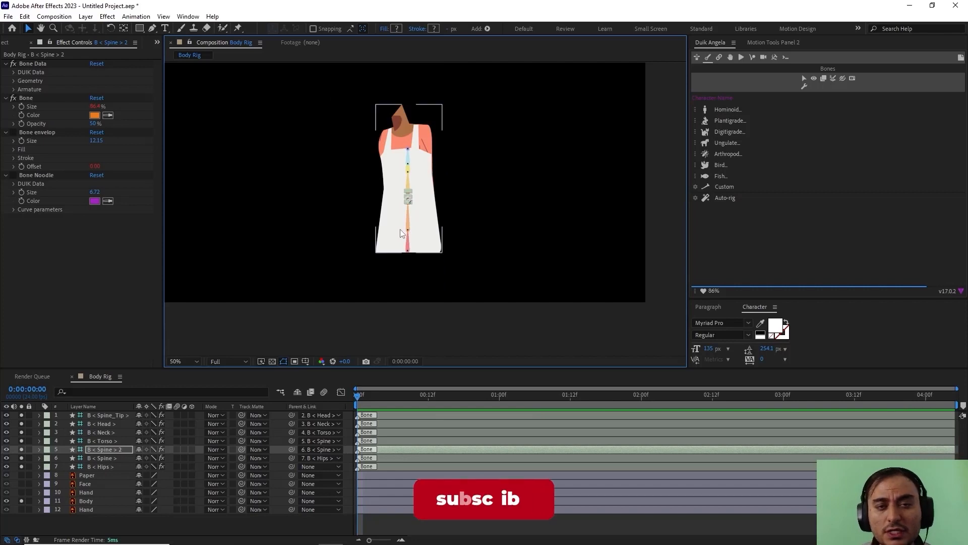
Position the Torso, Spine 2 and Neck bones up the body into the head.
{"action": "left_click", "coordinate": [102, 441]}
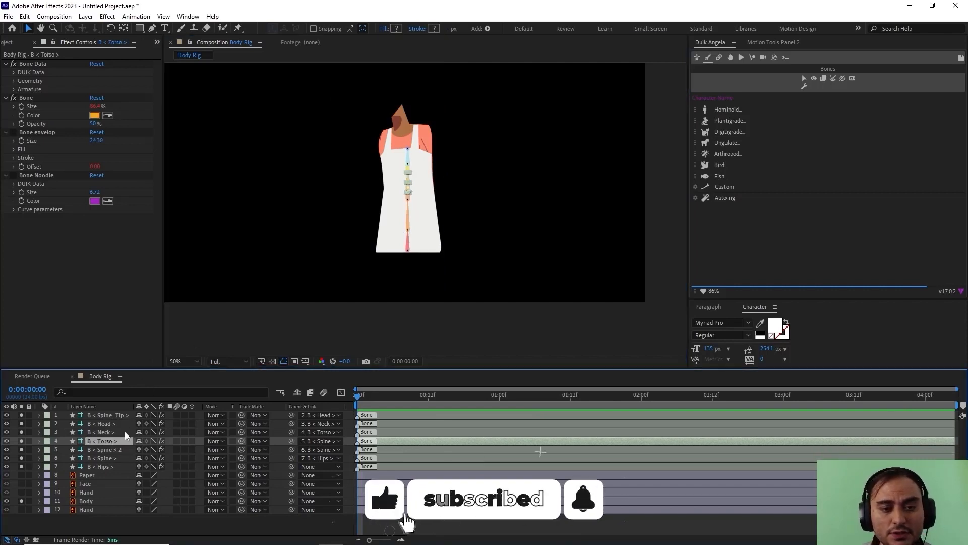
{"action": "left_click", "coordinate": [180, 362]}
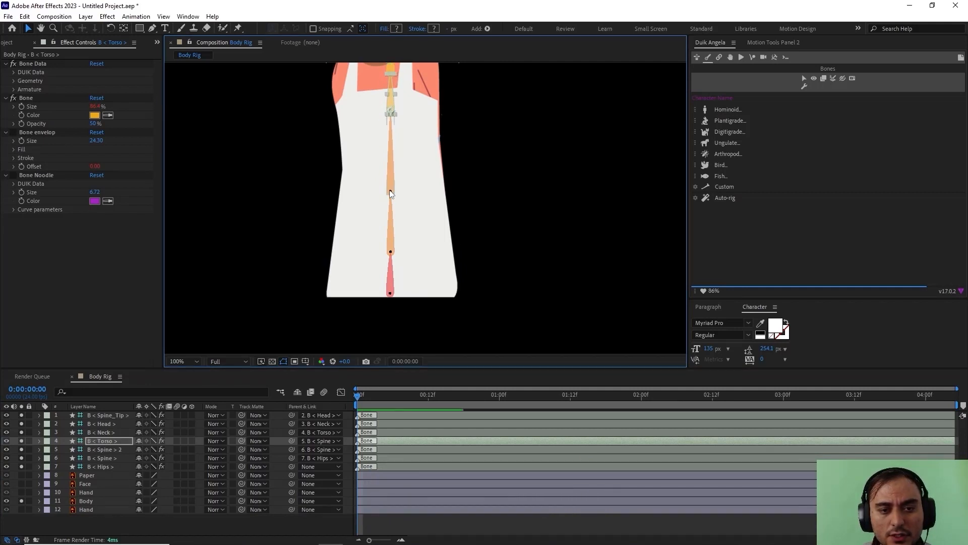
{"action": "left_click", "coordinate": [105, 449]}
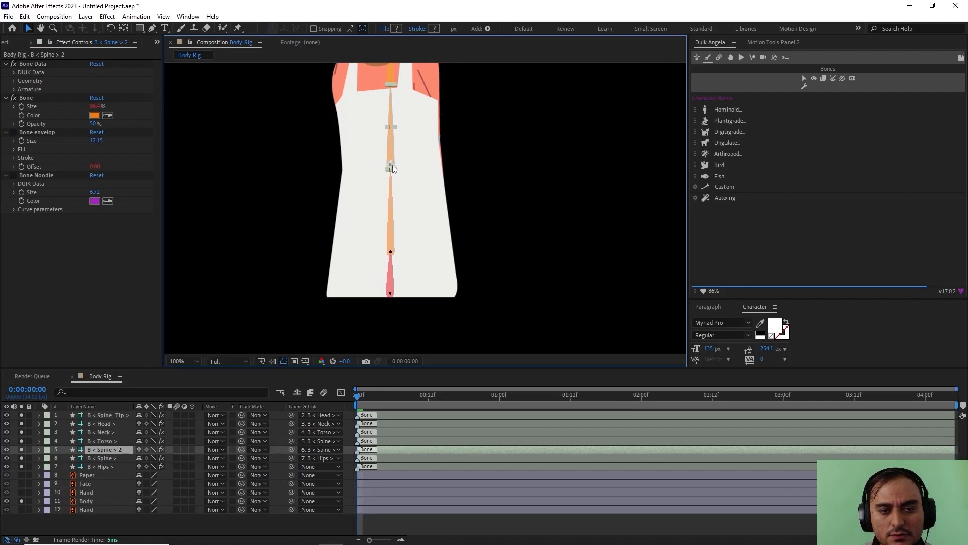
{"action": "left_click", "coordinate": [100, 458]}
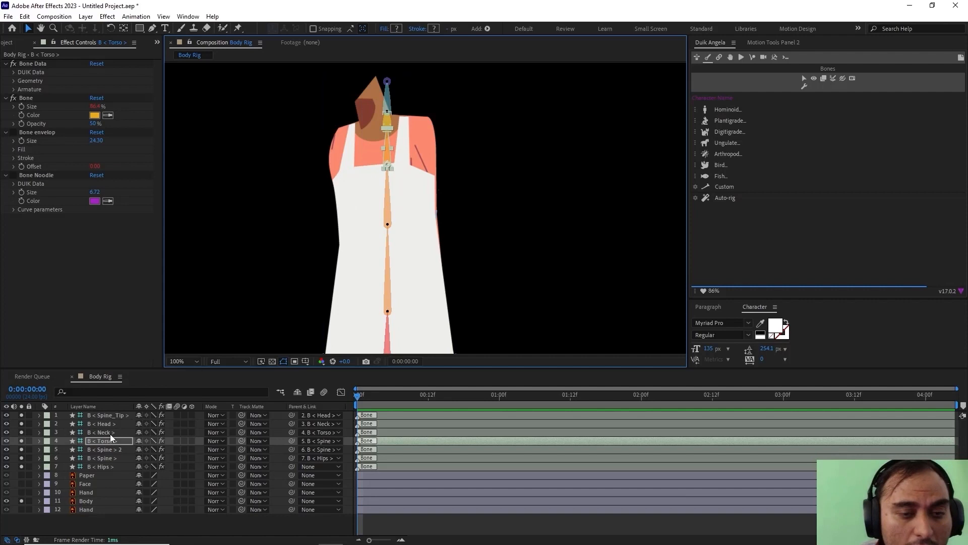
{"action": "left_click", "coordinate": [101, 431]}
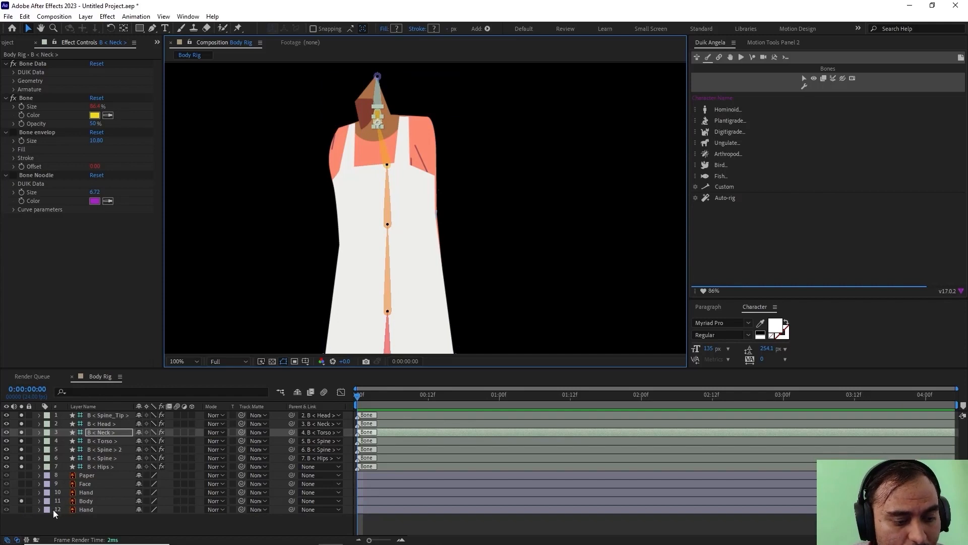
{"action": "left_click", "coordinate": [84, 483]}
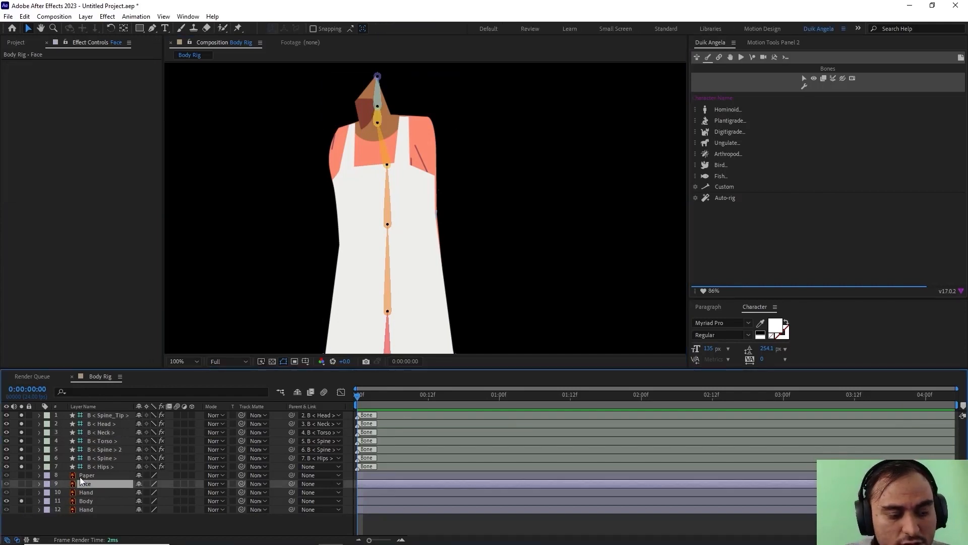
Rename Face to Head and move the Head bone and Spine_Tip onto the cap.
{"action": "left_click", "coordinate": [87, 483]}
{"action": "type", "text": "Head"}
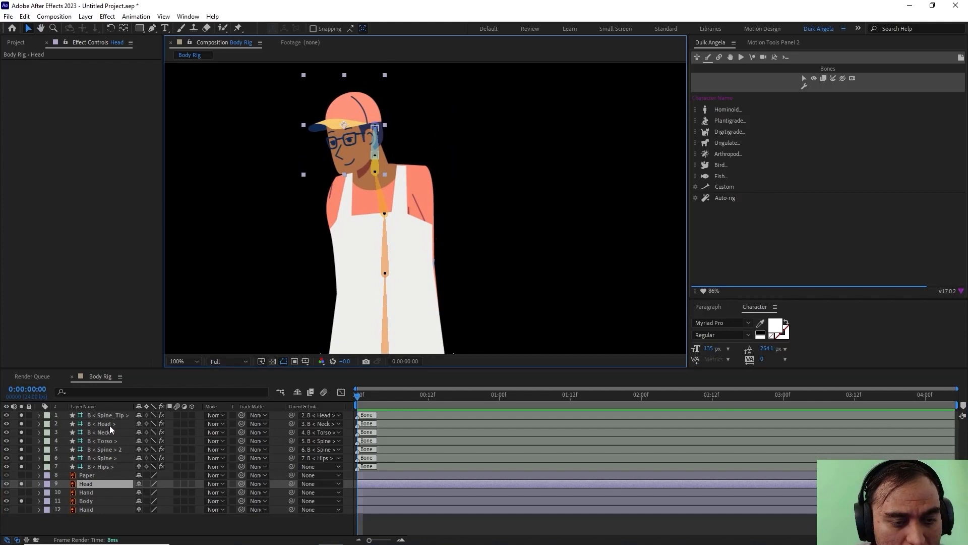
{"action": "left_click", "coordinate": [101, 422]}
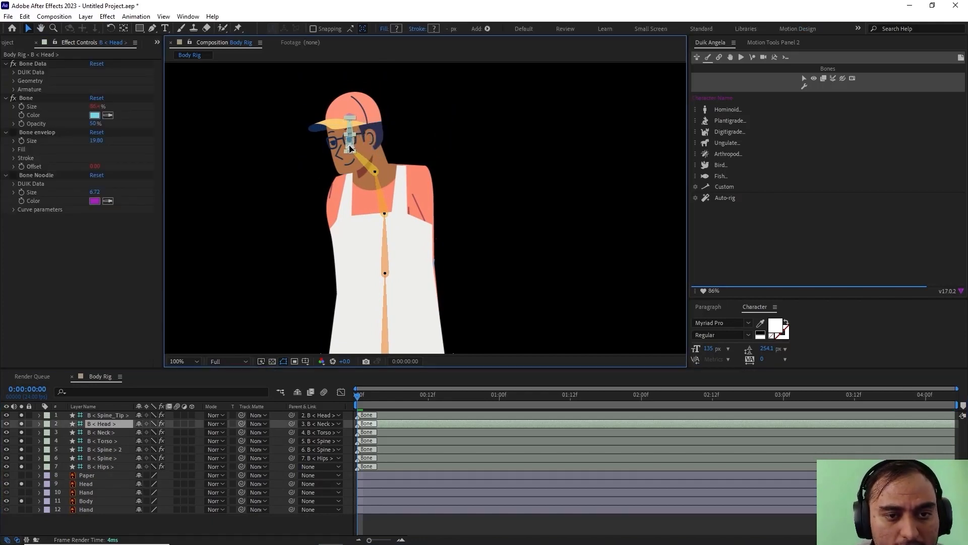
{"action": "left_click", "coordinate": [105, 414]}
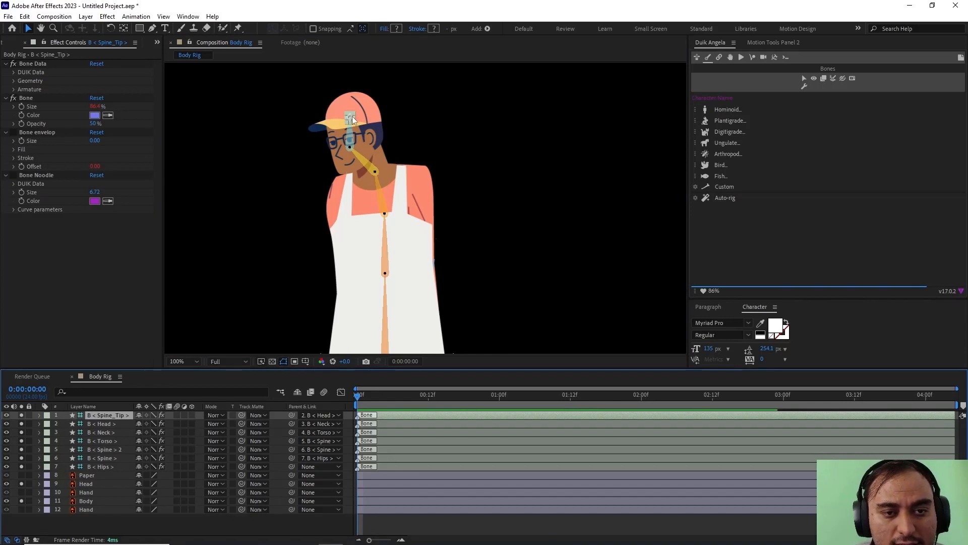
{"action": "left_click", "coordinate": [179, 361]}
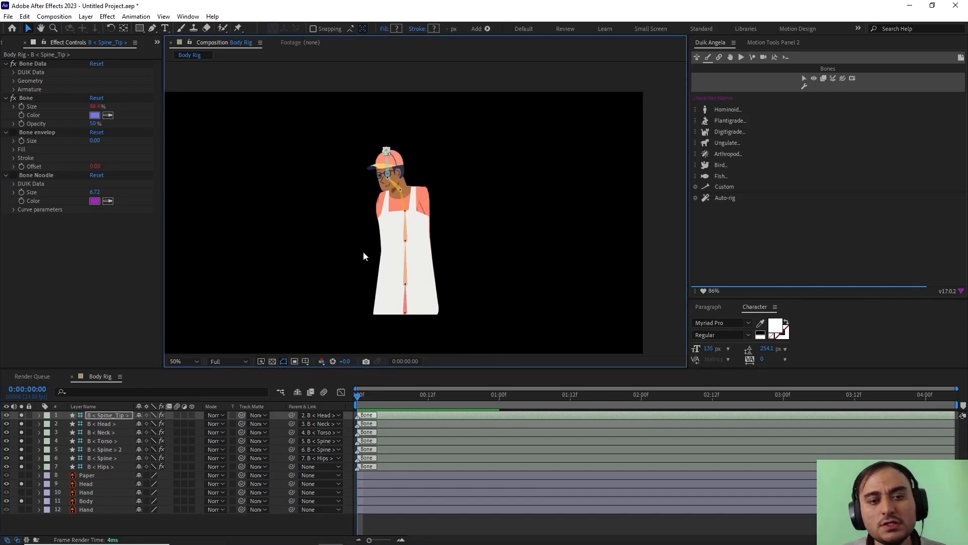
{"action": "mouse_move", "coordinate": [366, 277]}
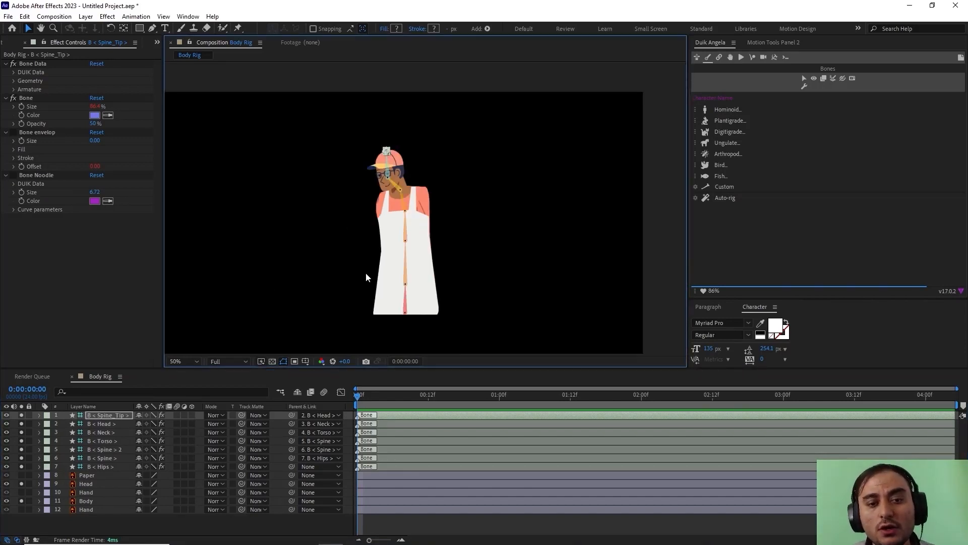
{"action": "left_click", "coordinate": [396, 203]}
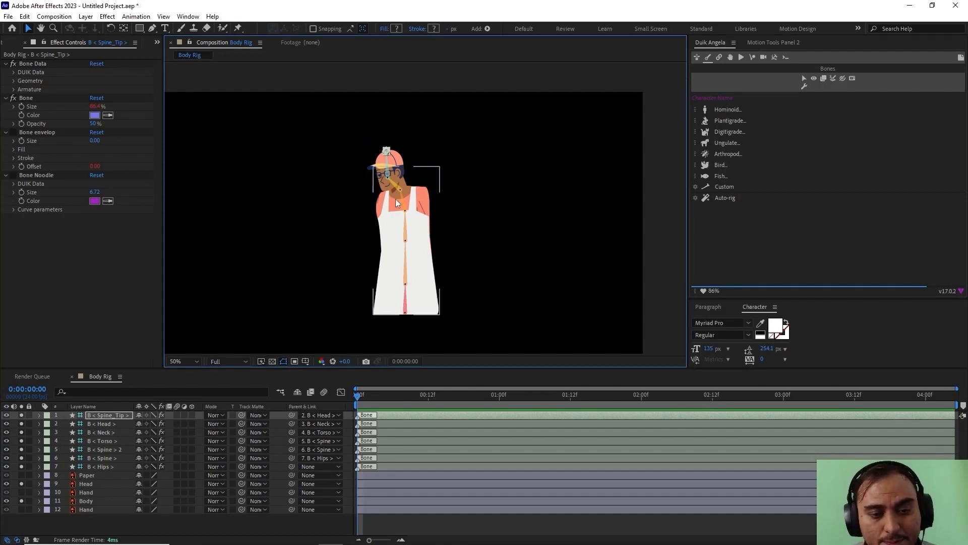
{"action": "mouse_move", "coordinate": [381, 309]}
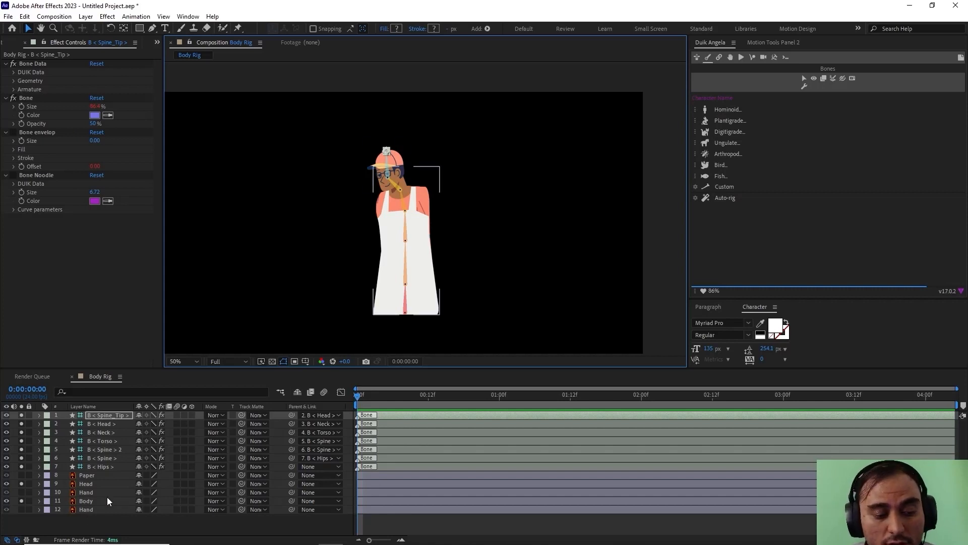
{"action": "left_click", "coordinate": [87, 500]}
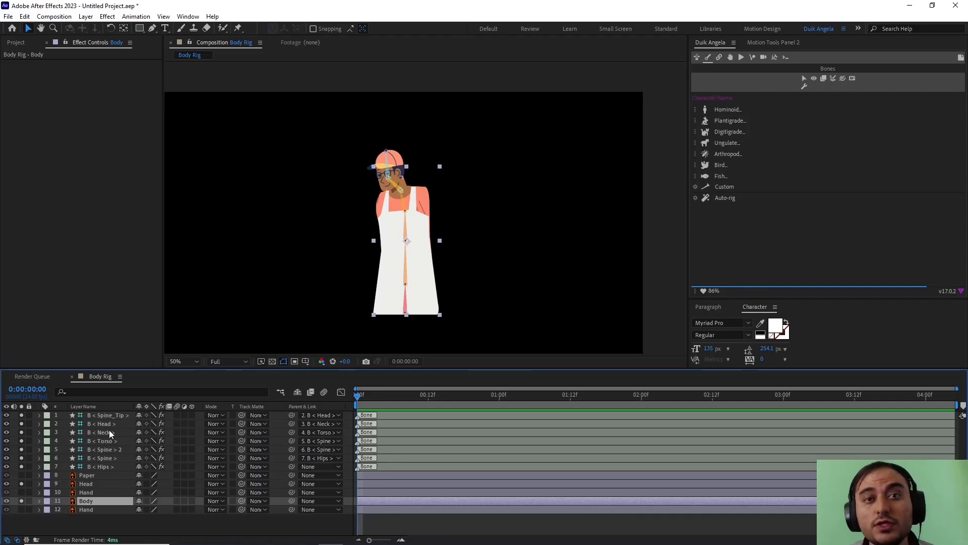
{"action": "mouse_move", "coordinate": [165, 281]}
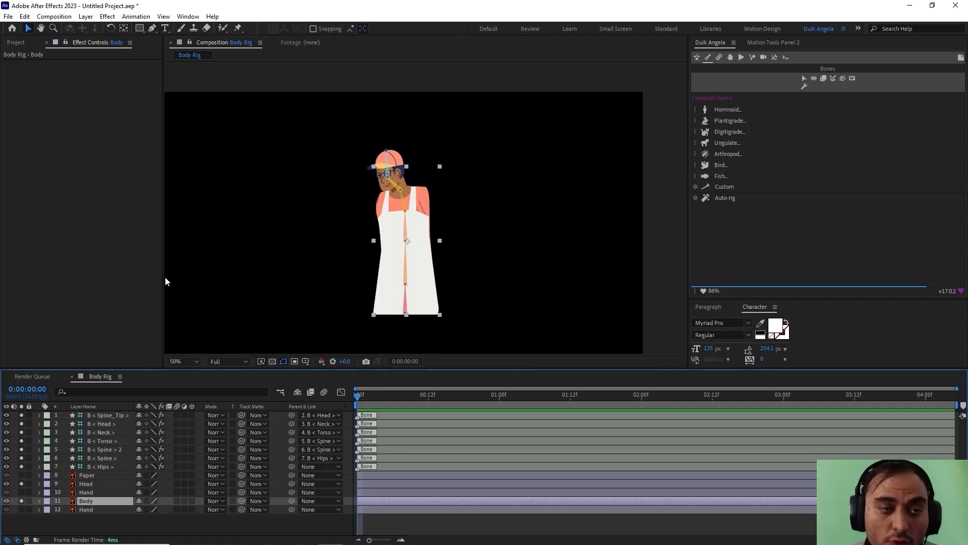
{"action": "mouse_move", "coordinate": [231, 73]}
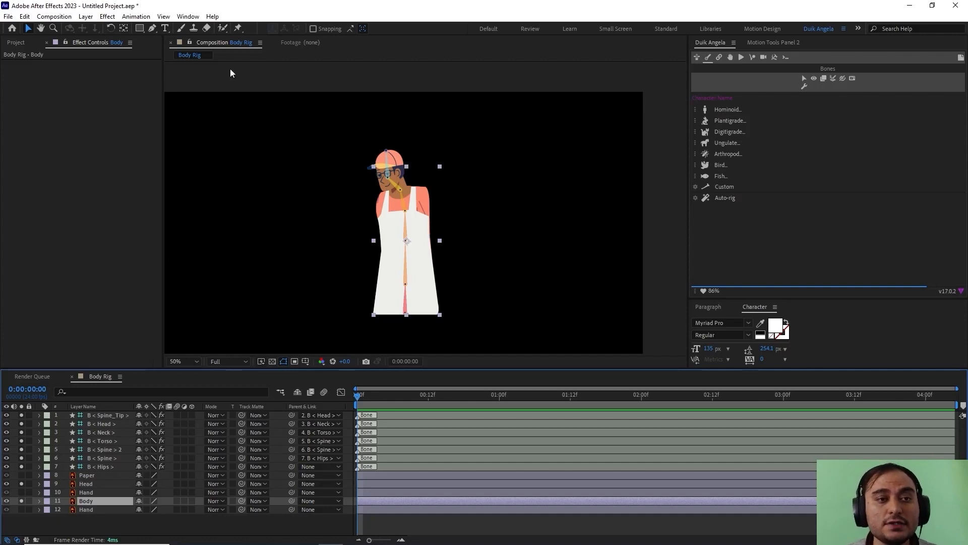
Add puppet pins on the Body layer along the spine line with the Puppet Pin tool.
{"action": "left_click", "coordinate": [238, 28]}
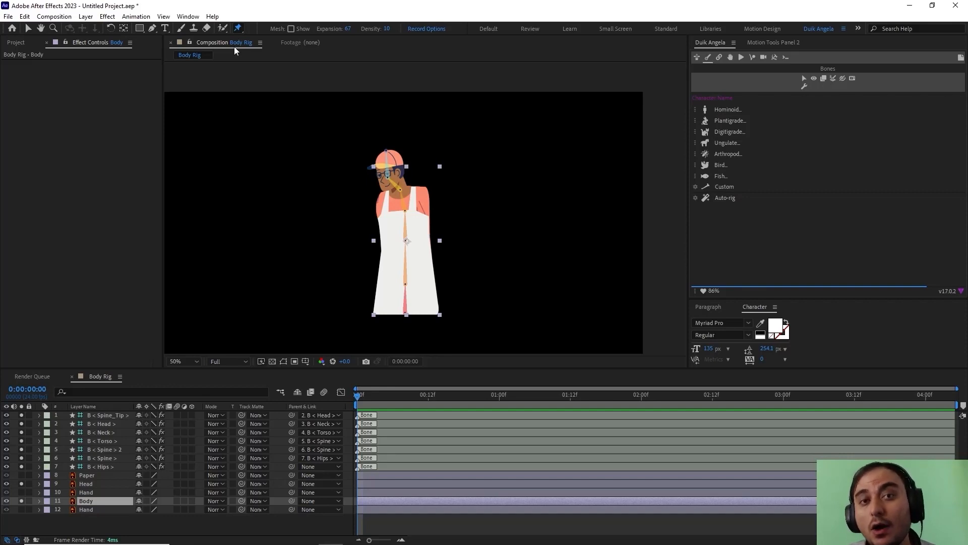
{"action": "mouse_move", "coordinate": [377, 259]}
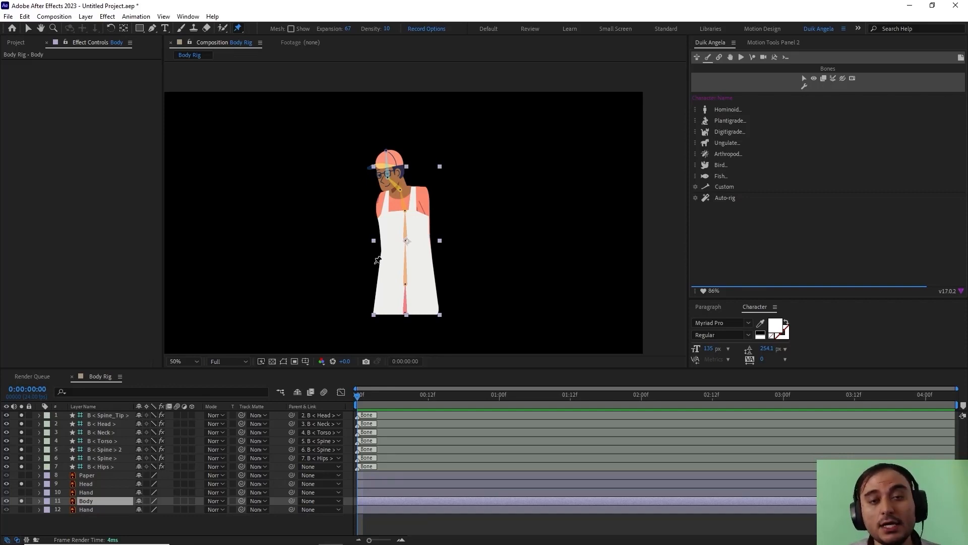
{"action": "mouse_move", "coordinate": [407, 277]}
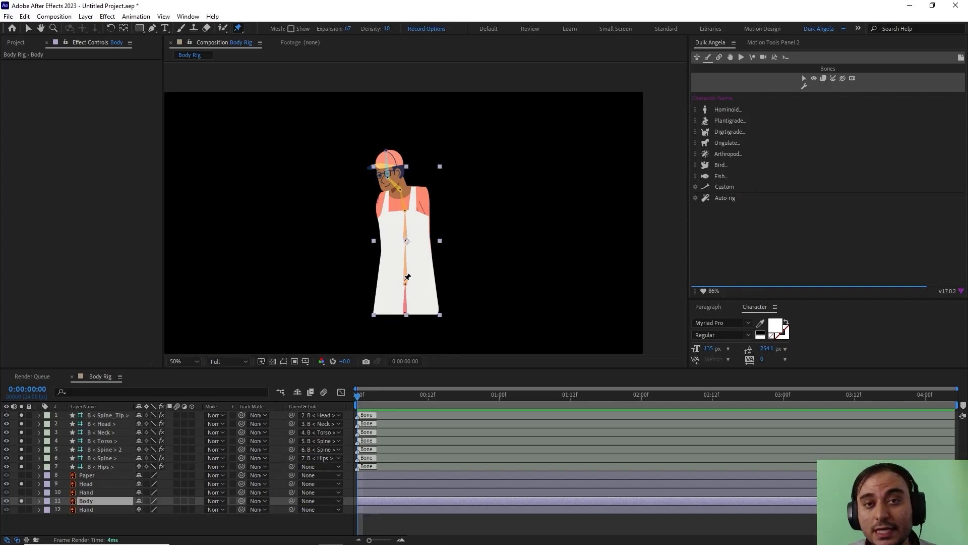
{"action": "left_click", "coordinate": [180, 361]}
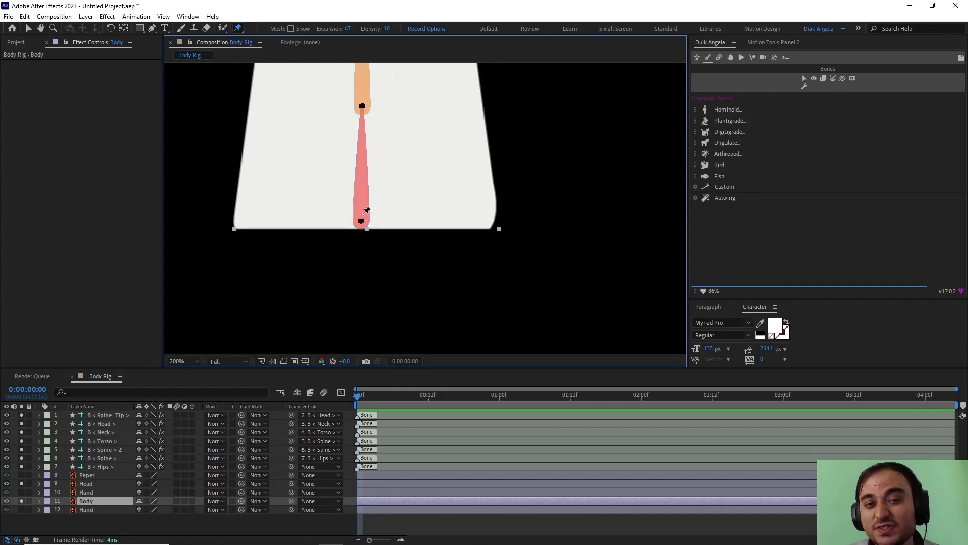
{"action": "mouse_move", "coordinate": [363, 207]}
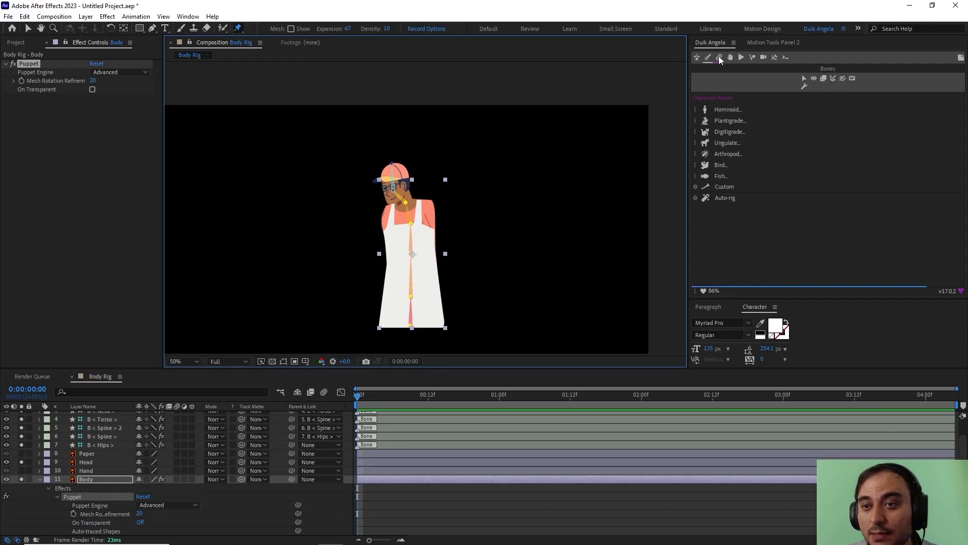
{"action": "mouse_move", "coordinate": [720, 56]}
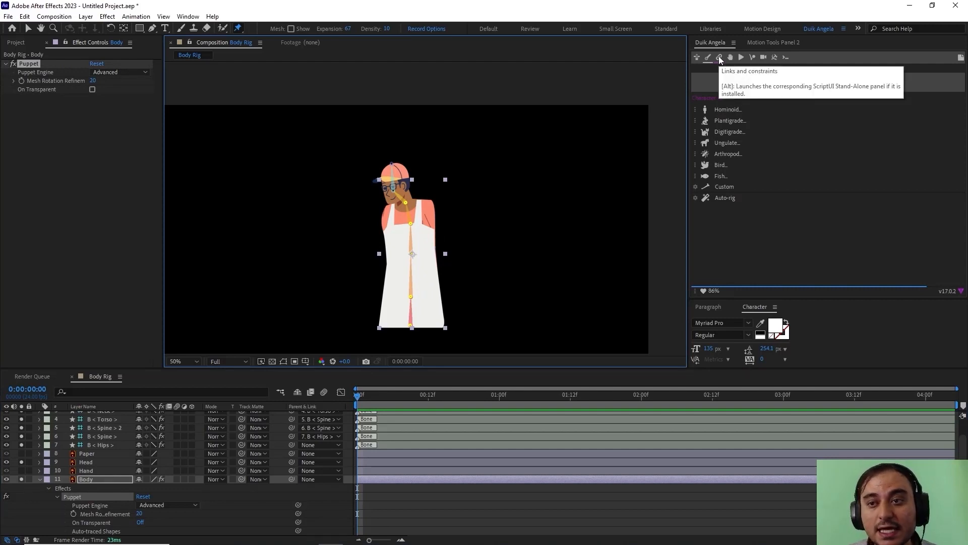
Run Duik Add Pins on the Body's puppet pins, choosing Hide layer controls.
{"action": "left_click", "coordinate": [719, 57]}
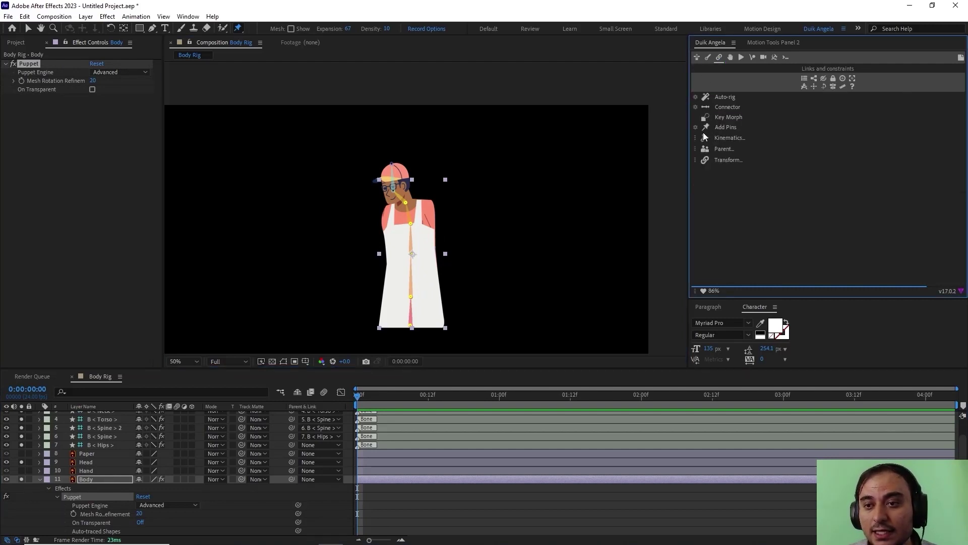
{"action": "left_click", "coordinate": [726, 127]}
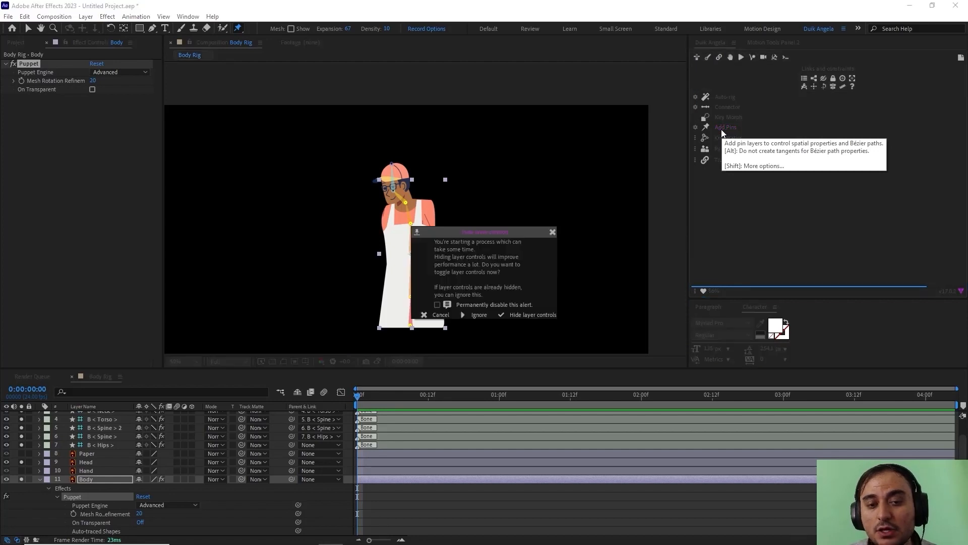
{"action": "mouse_move", "coordinate": [532, 321]}
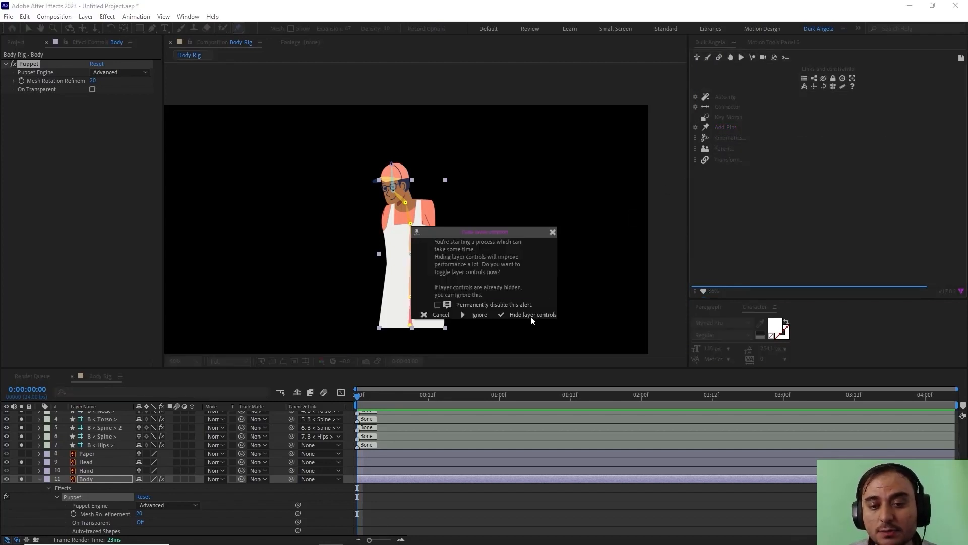
{"action": "left_click", "coordinate": [532, 314]}
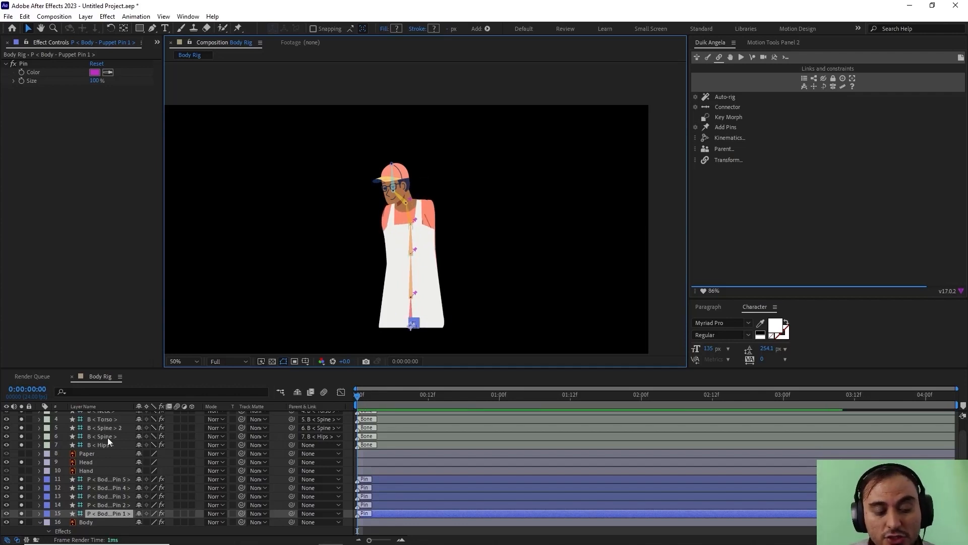
{"action": "mouse_move", "coordinate": [123, 516]}
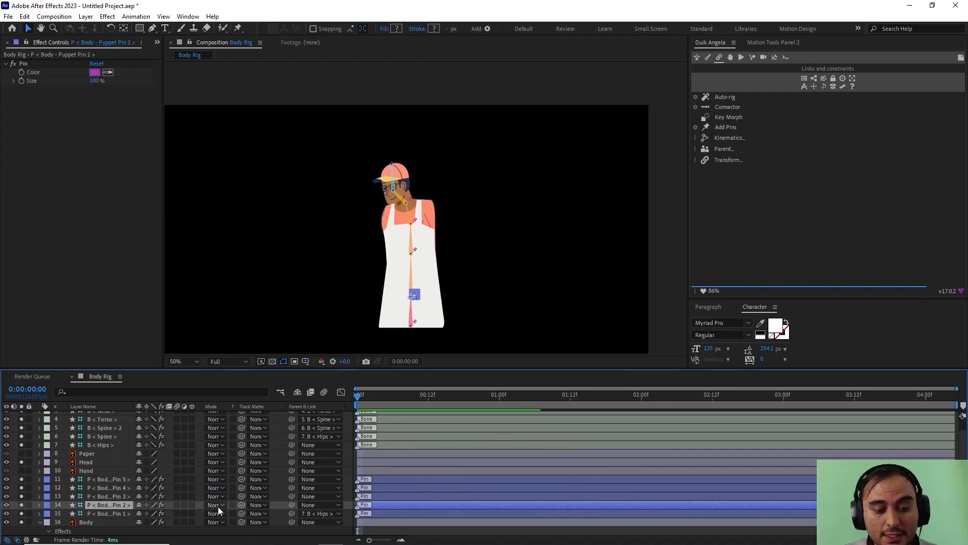
{"action": "mouse_move", "coordinate": [295, 512]}
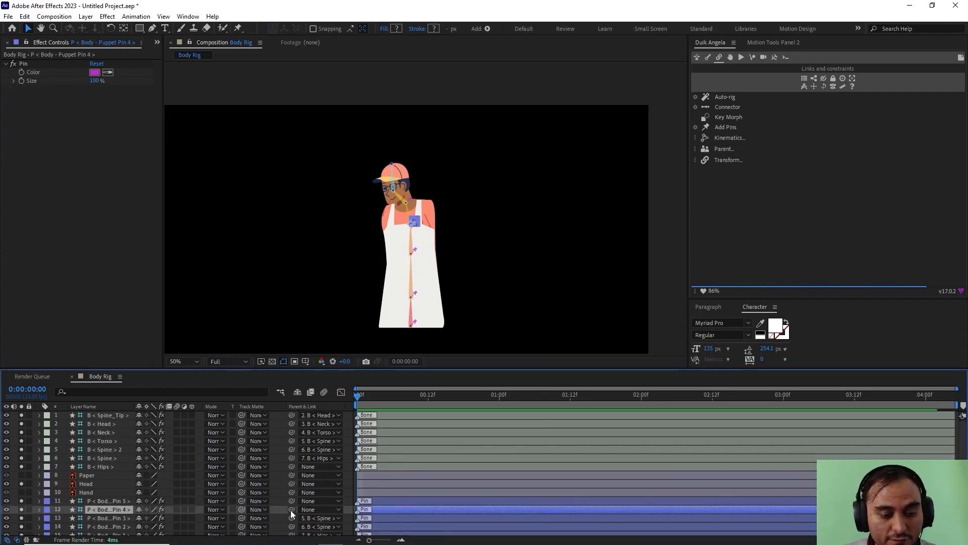
Parent the five Body pin layers to their matching spine bones, hips to neck.
{"action": "left_click", "coordinate": [320, 508]}
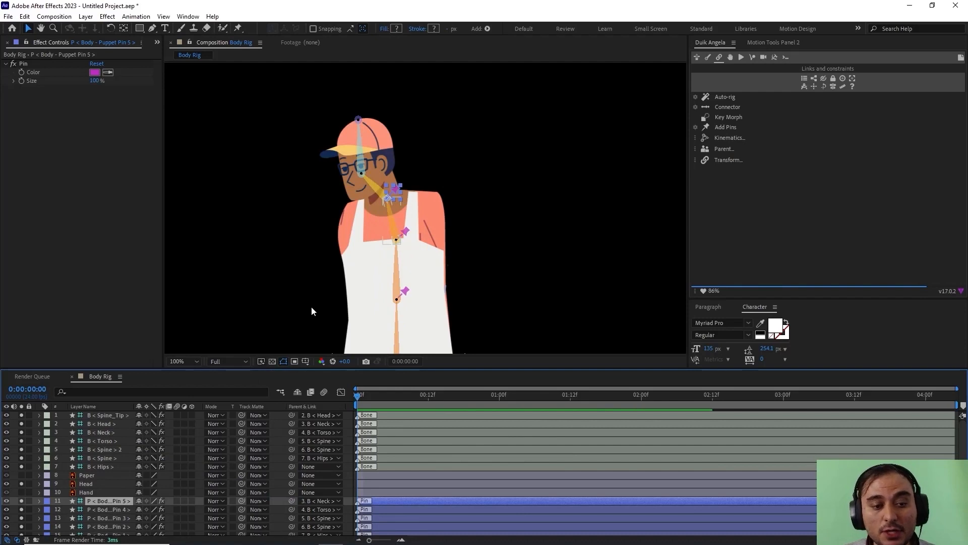
{"action": "mouse_move", "coordinate": [326, 232]}
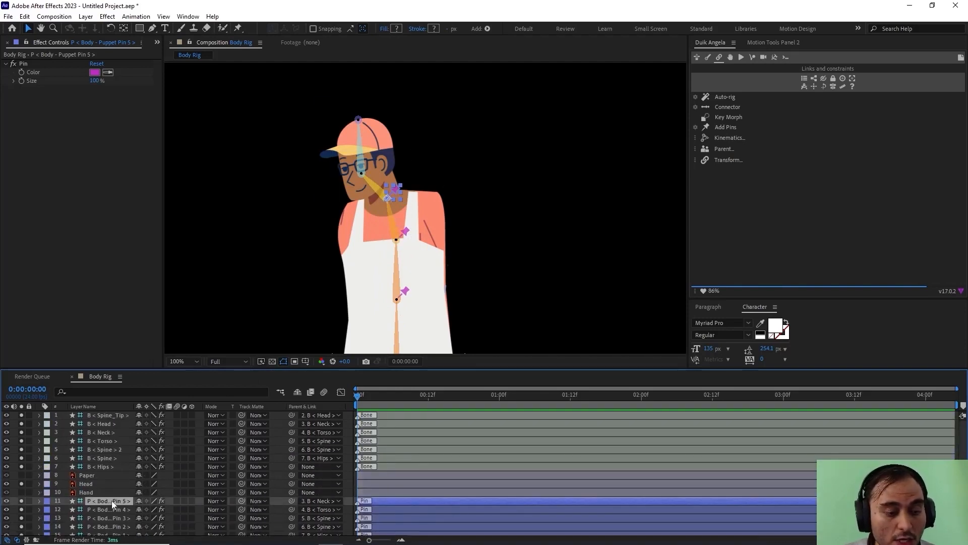
{"action": "left_click", "coordinate": [85, 483]}
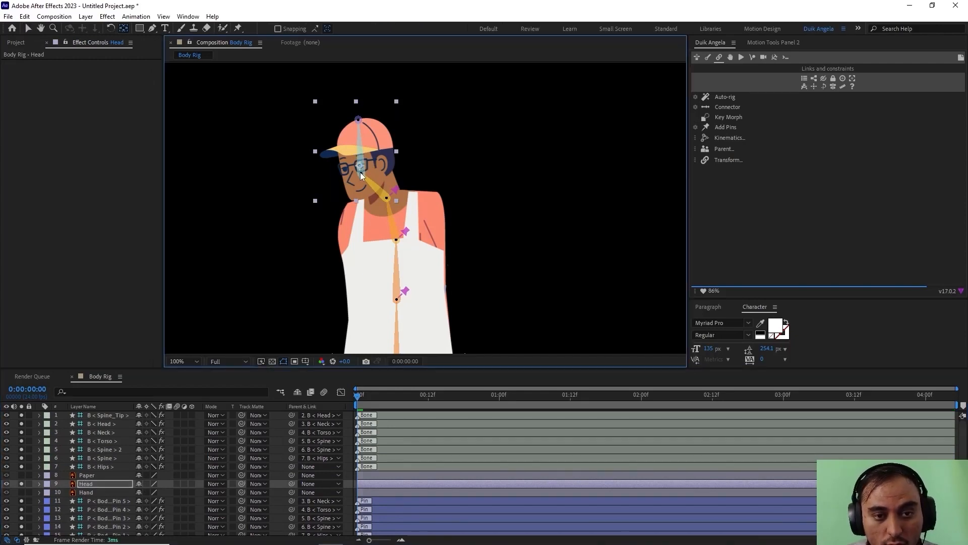
Parent the Head artwork layer to the B < Head bone layer.
{"action": "left_click", "coordinate": [182, 361]}
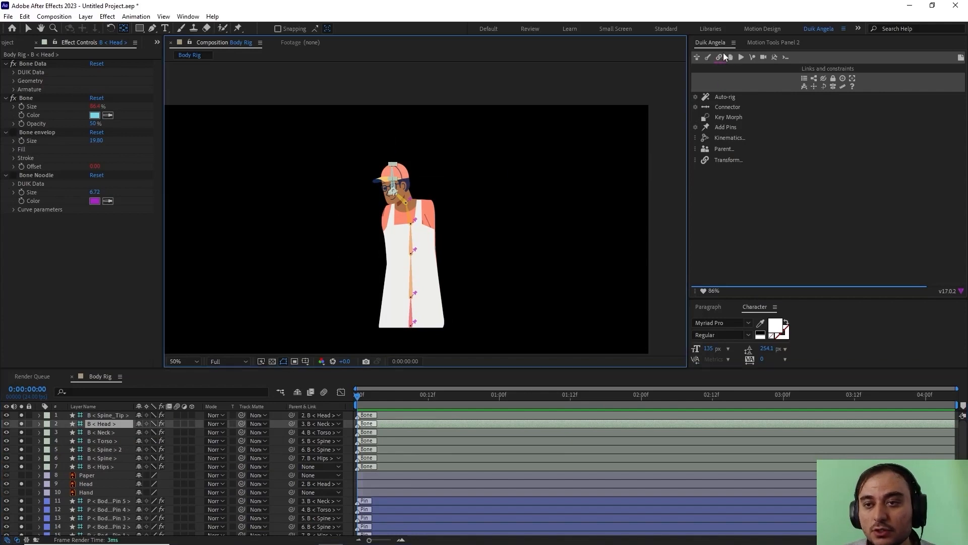
{"action": "mouse_move", "coordinate": [711, 64]}
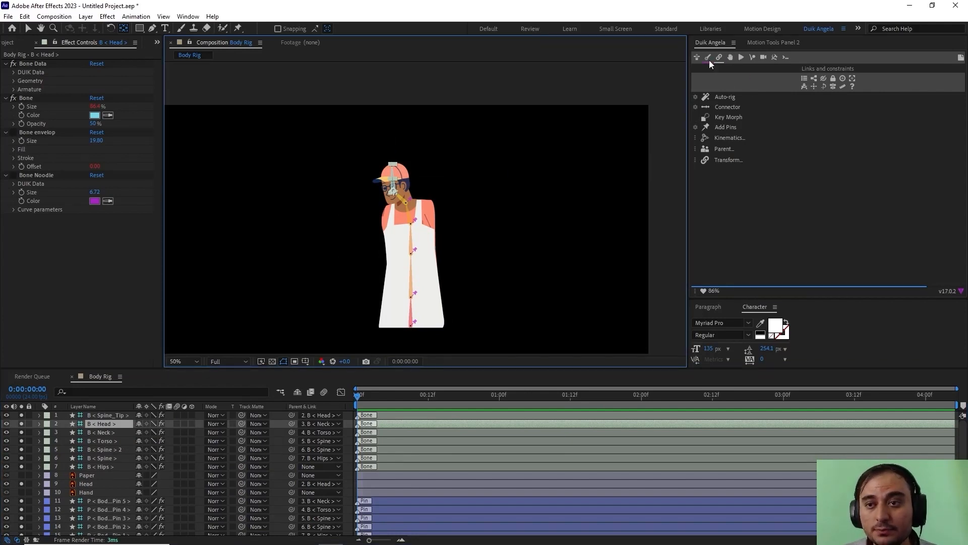
{"action": "mouse_move", "coordinate": [709, 56]}
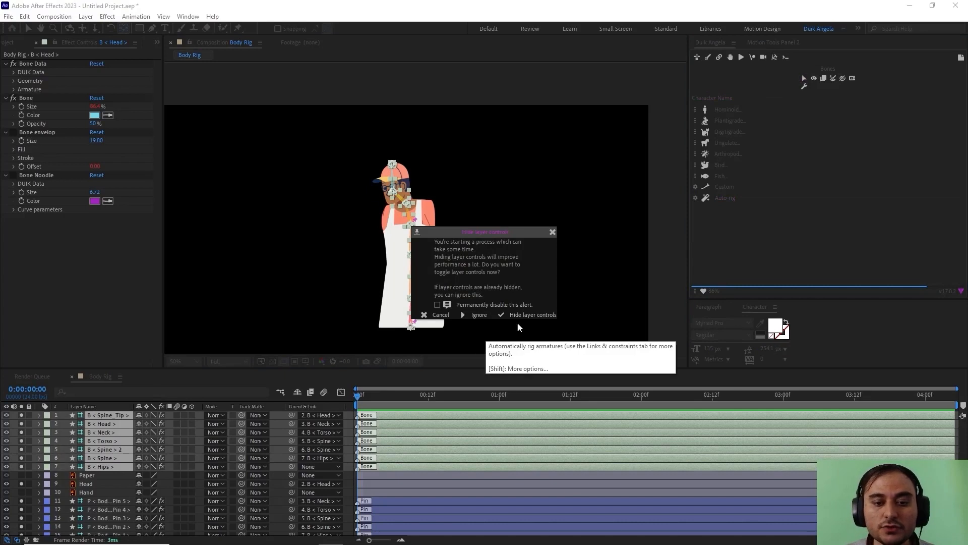
Confirm 'Hide layer controls' in the Duik alert so the spine auto-rig runs.
{"action": "left_click", "coordinate": [533, 314]}
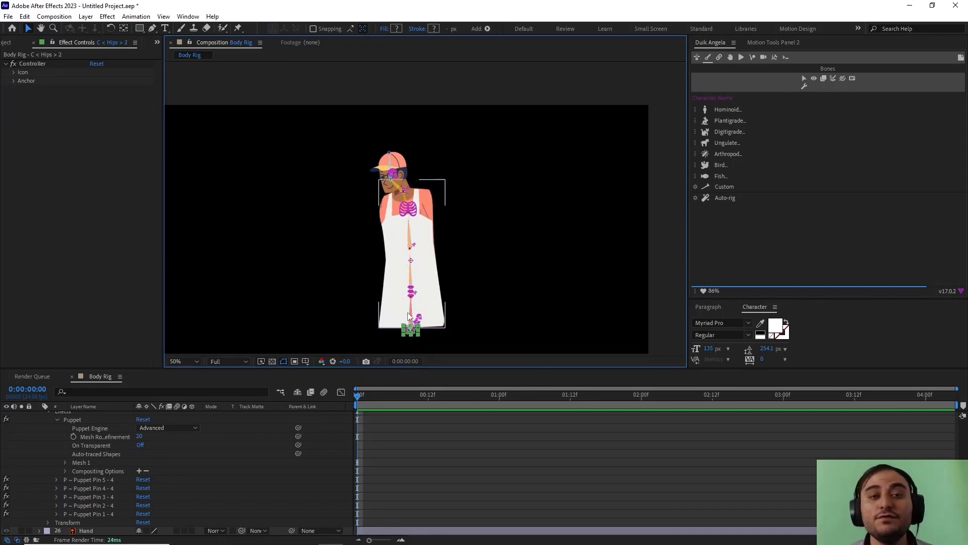
{"action": "mouse_move", "coordinate": [449, 232]}
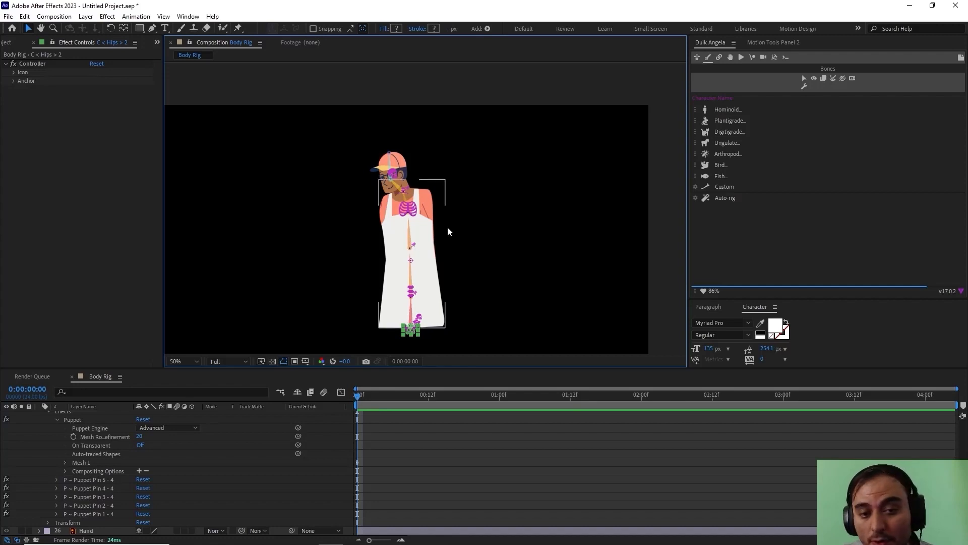
{"action": "mouse_move", "coordinate": [402, 297]}
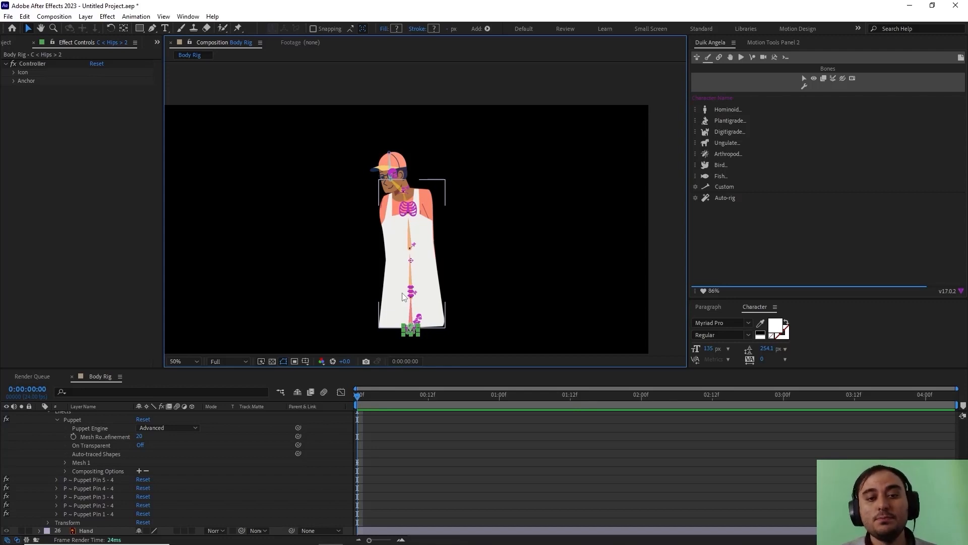
{"action": "mouse_move", "coordinate": [378, 288]}
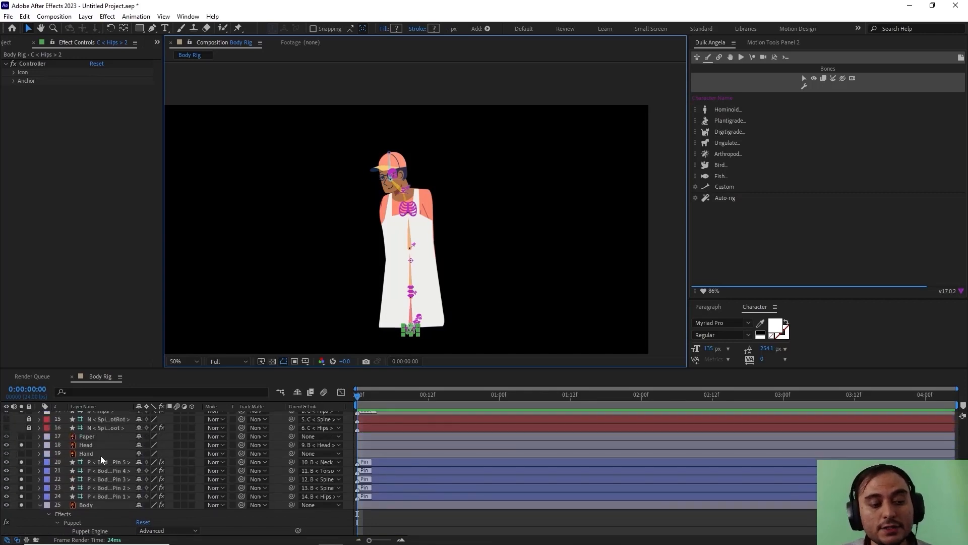
{"action": "scroll", "scroll_direction": "up", "scroll_amount": 3}
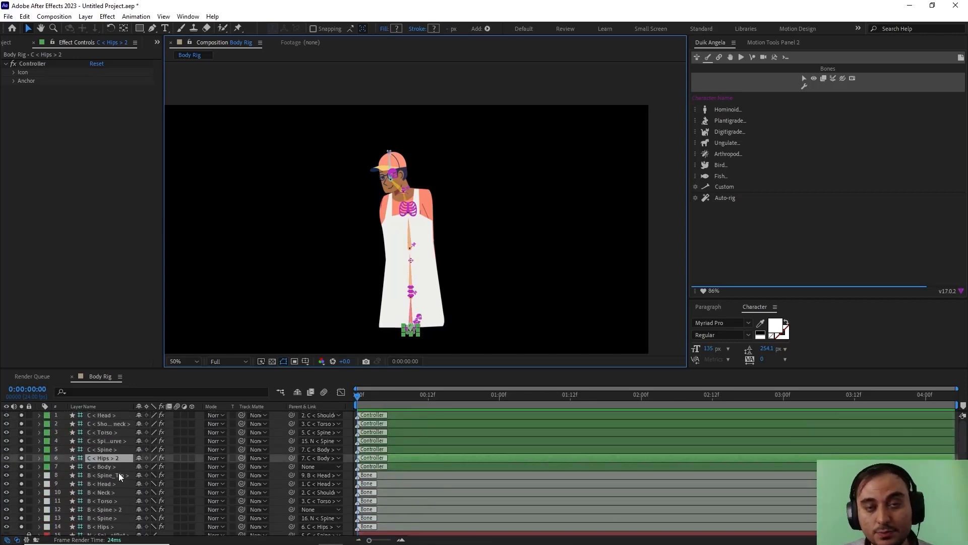
{"action": "mouse_move", "coordinate": [120, 467]}
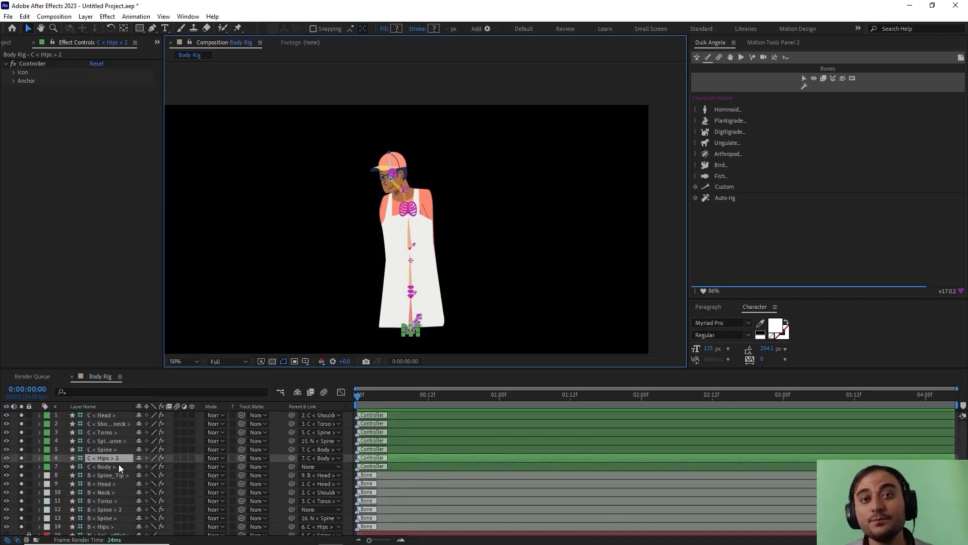